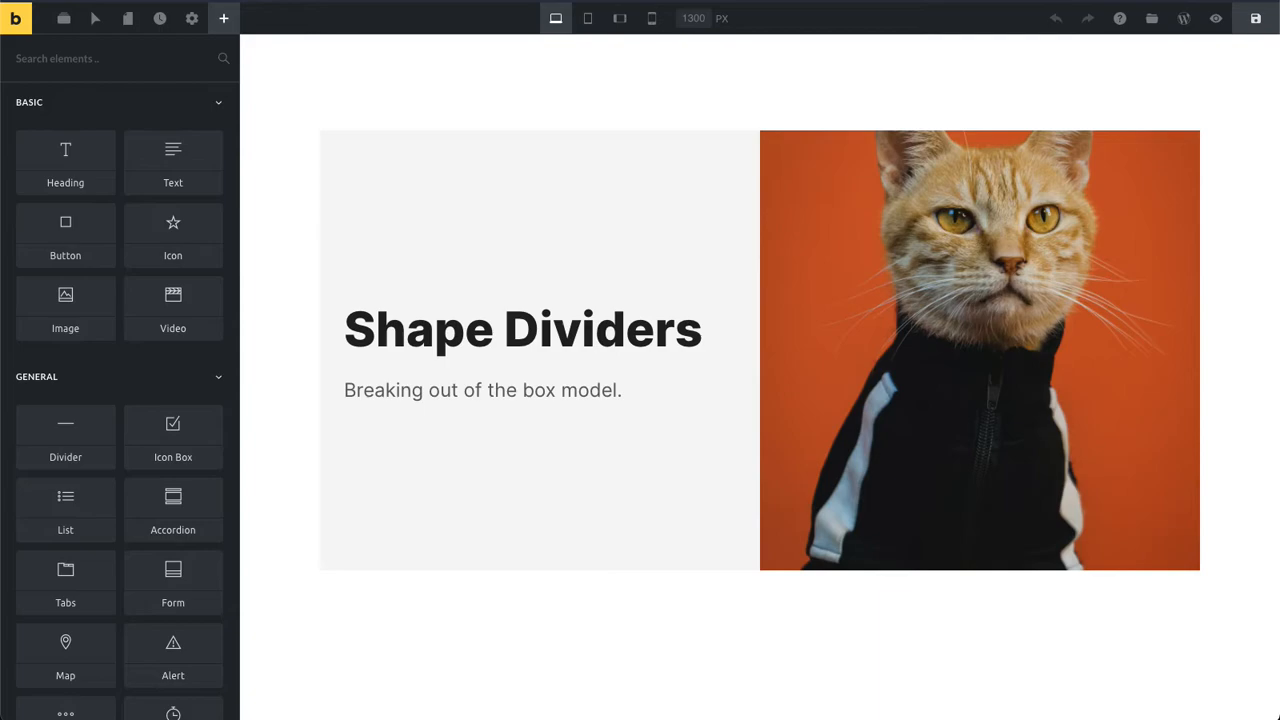
{"action": "mouse_move", "coordinate": [1208, 584]}
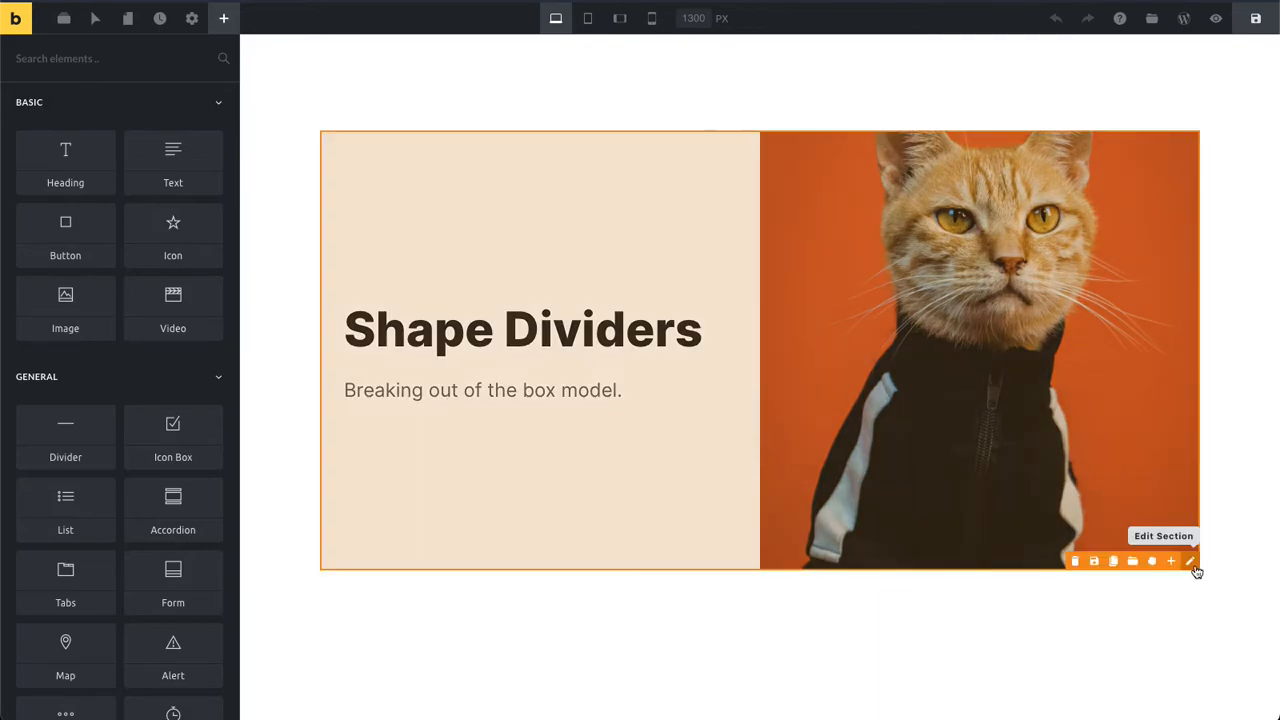
Step: Select the photo column in the hero section
{"action": "left_click", "coordinate": [1192, 560]}
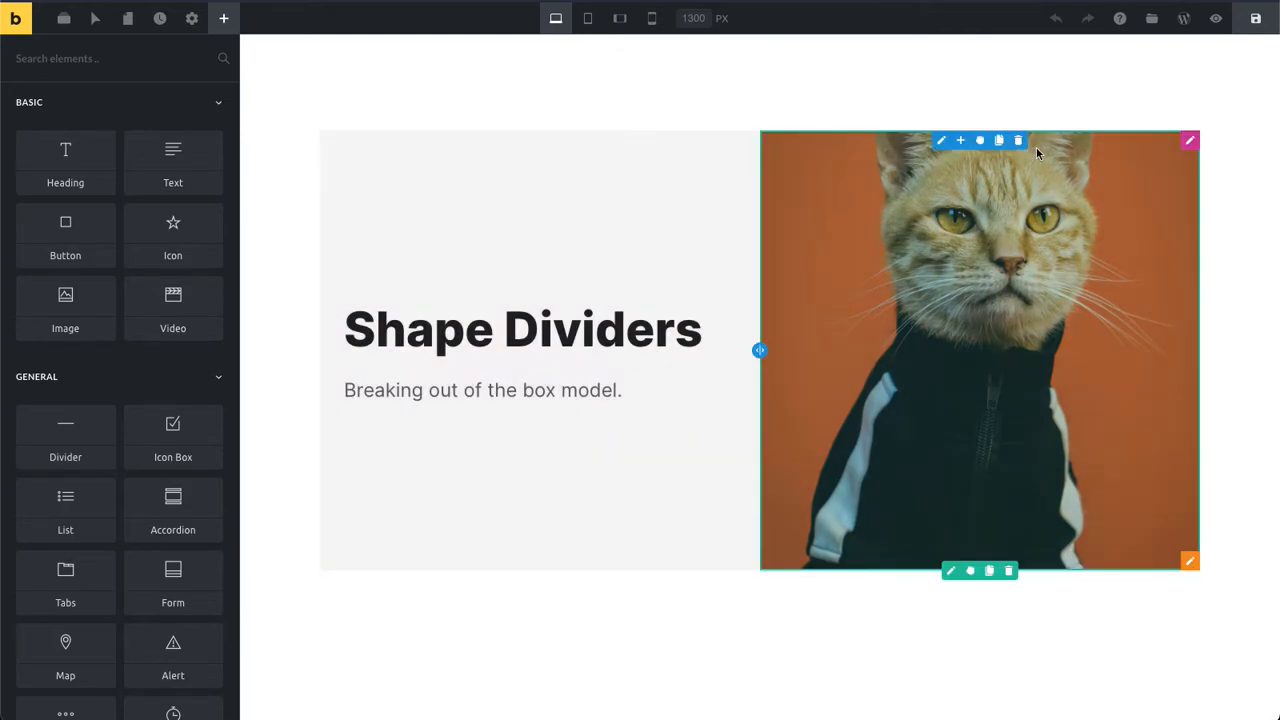
{"action": "mouse_move", "coordinate": [903, 248]}
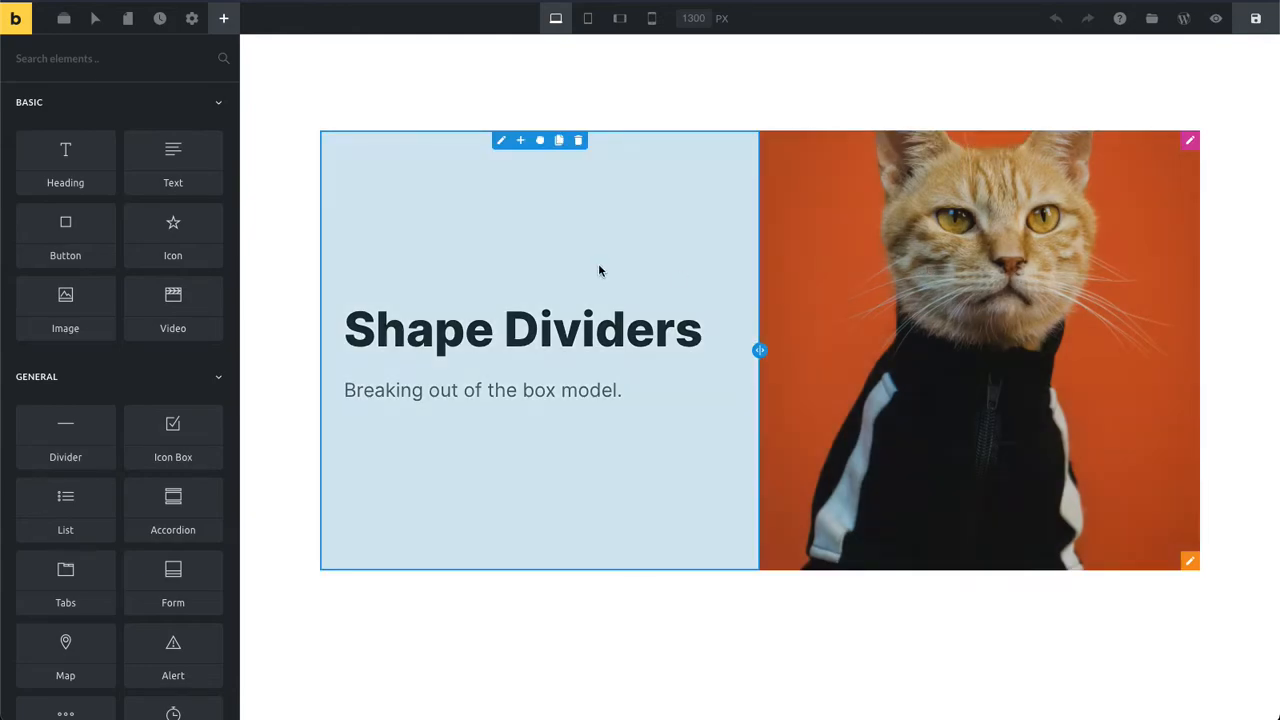
{"action": "left_click", "coordinate": [523, 329]}
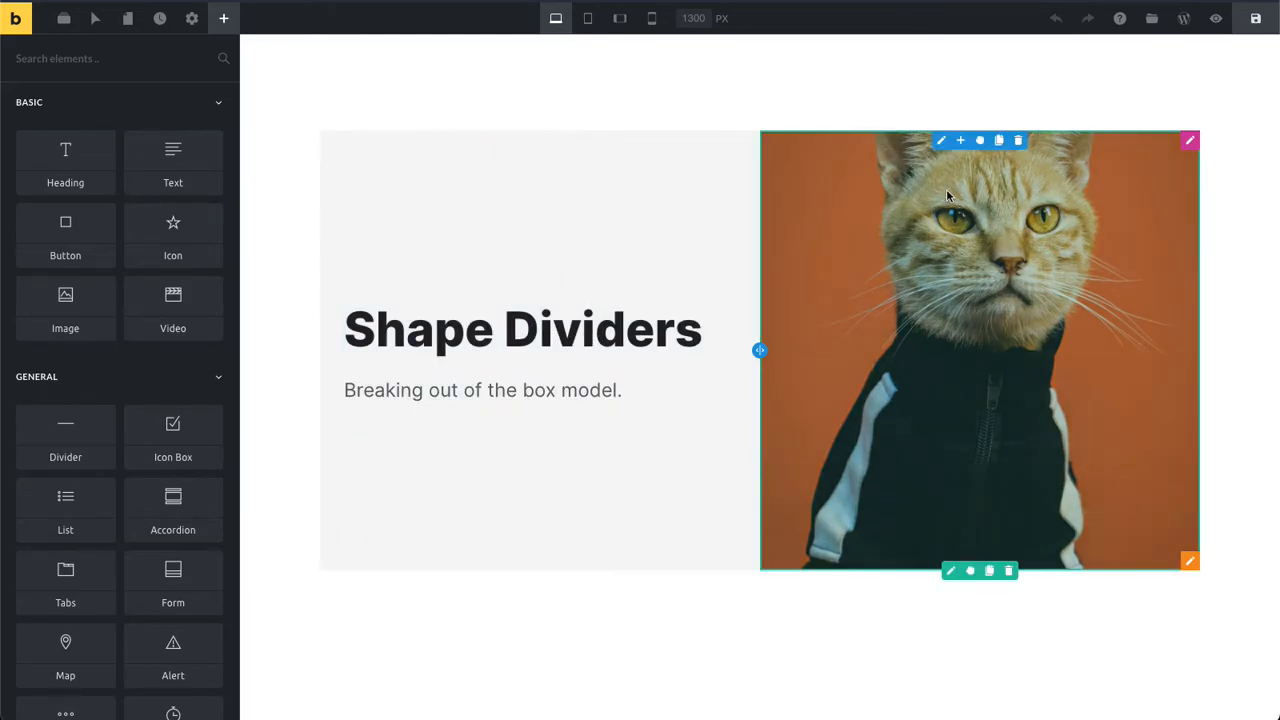
{"action": "mouse_move", "coordinate": [906, 214]}
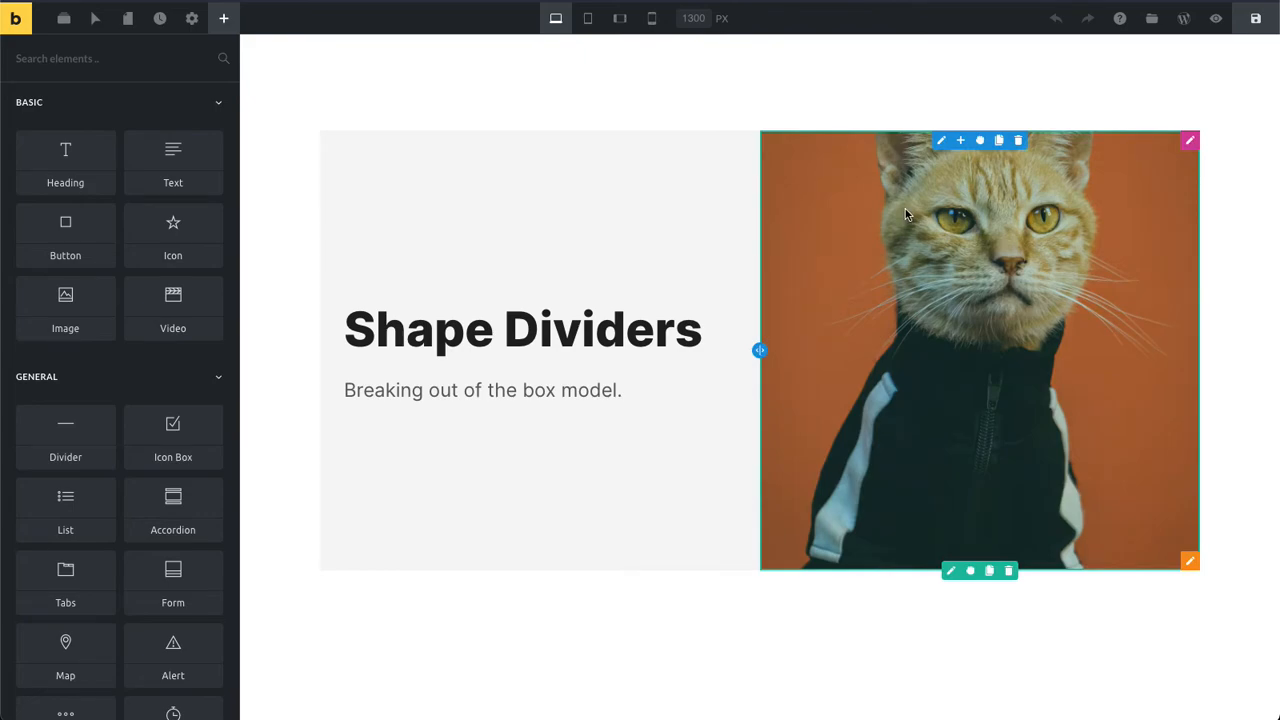
{"action": "mouse_move", "coordinate": [832, 198]}
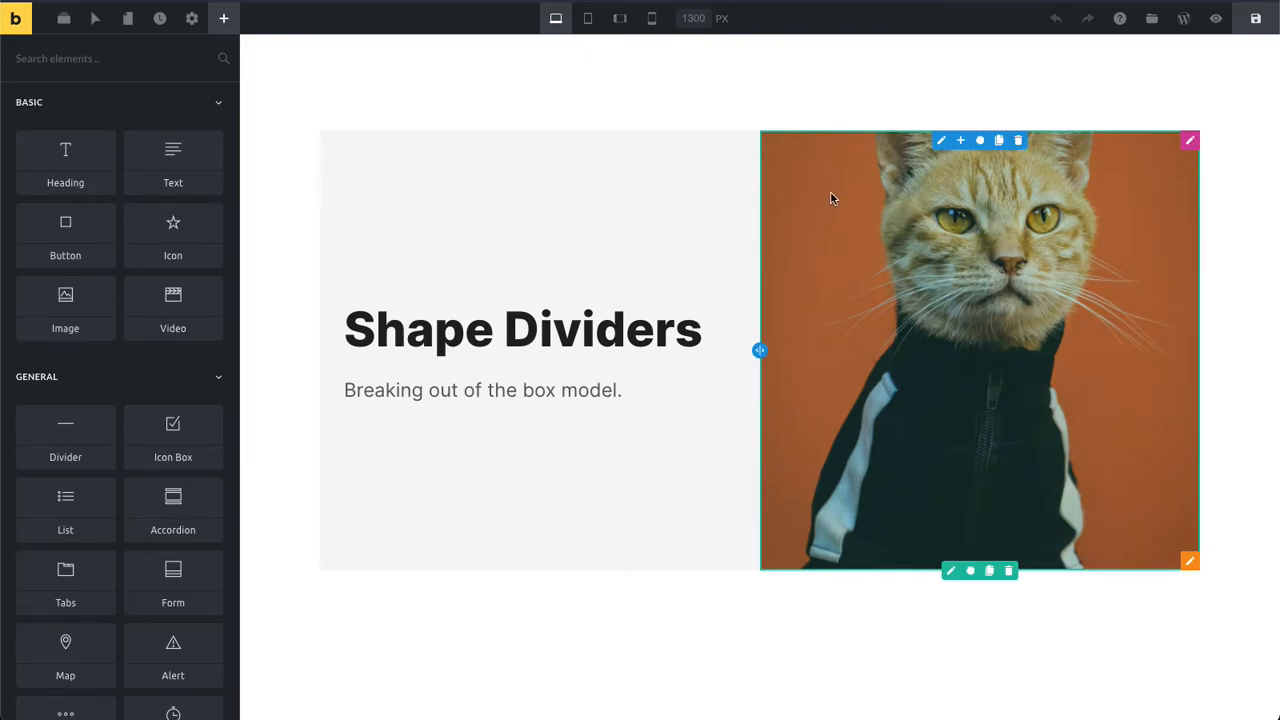
{"action": "left_click", "coordinate": [757, 118]}
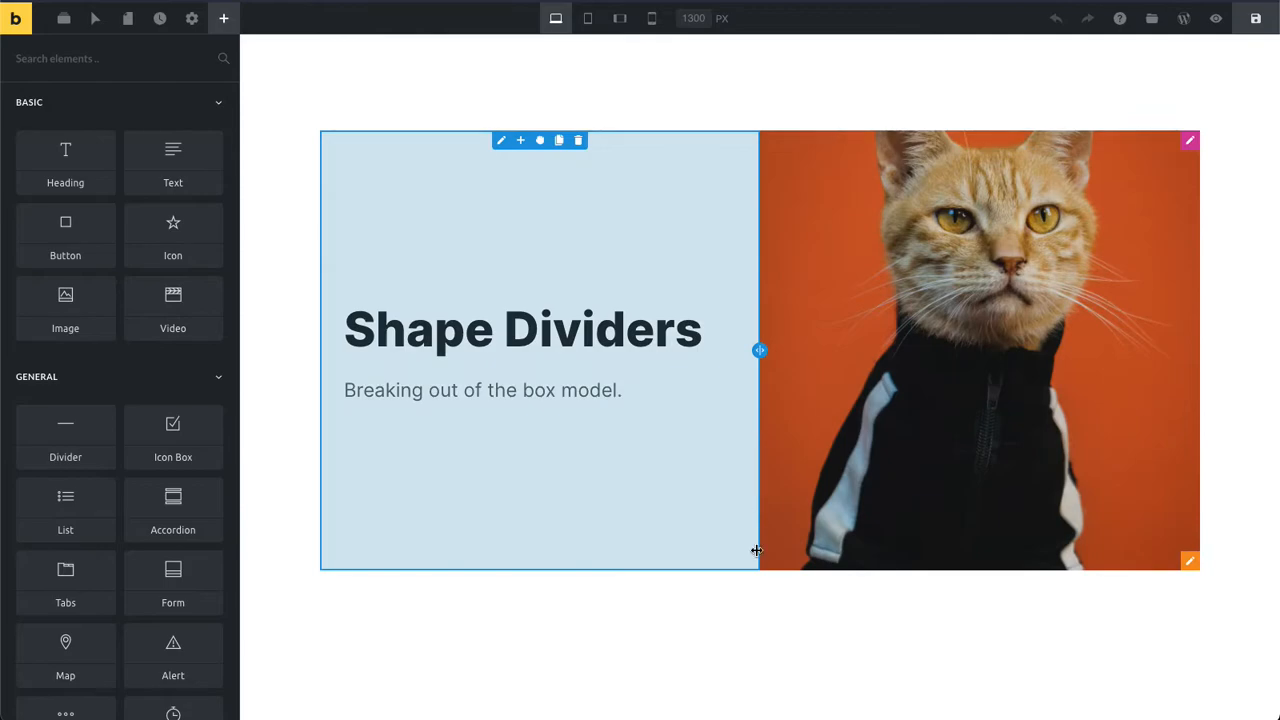
{"action": "left_click", "coordinate": [950, 300]}
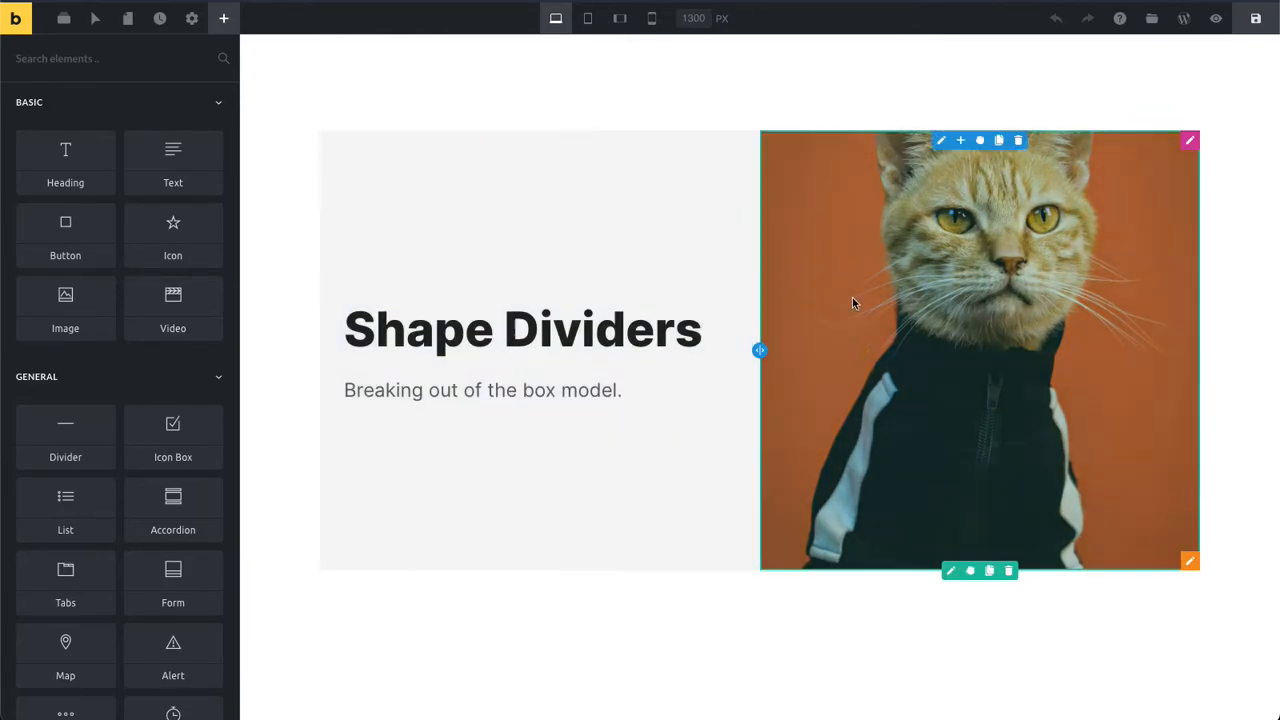
{"action": "mouse_move", "coordinate": [940, 140]}
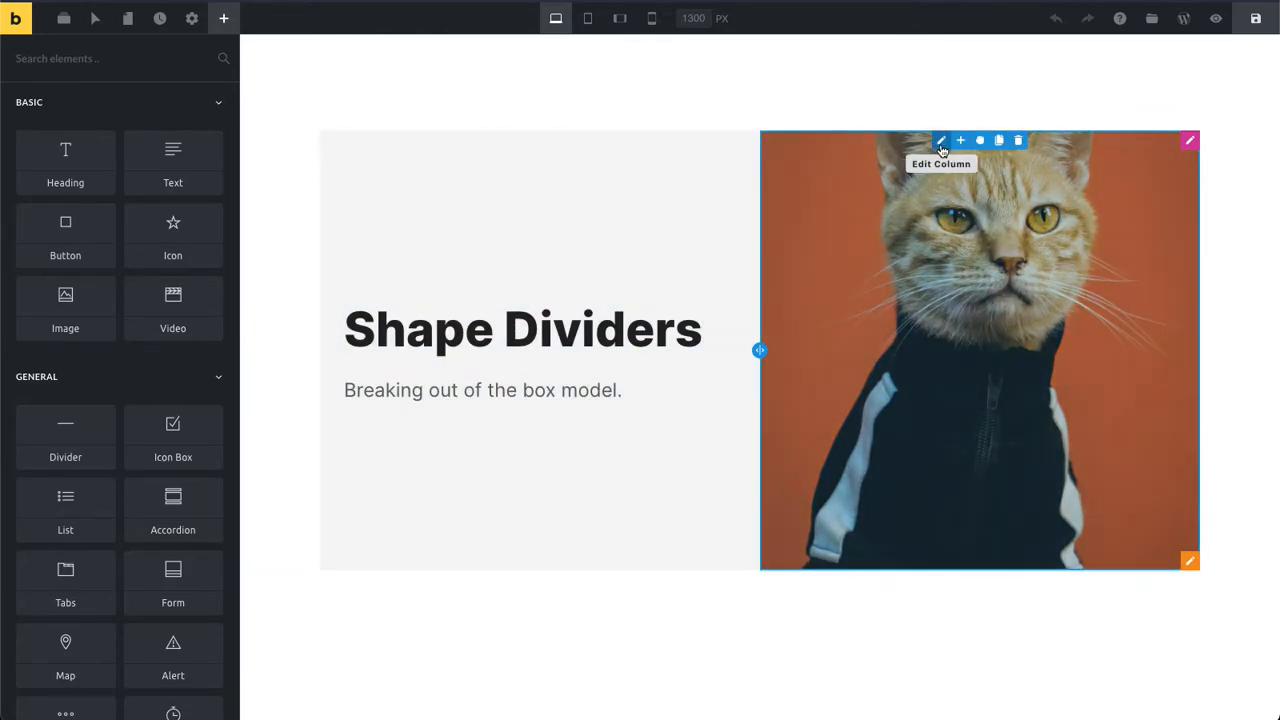
Step: Open the photo column's settings, add shape dividers, then delete extras leaving only Shape 1
{"action": "left_click", "coordinate": [942, 140]}
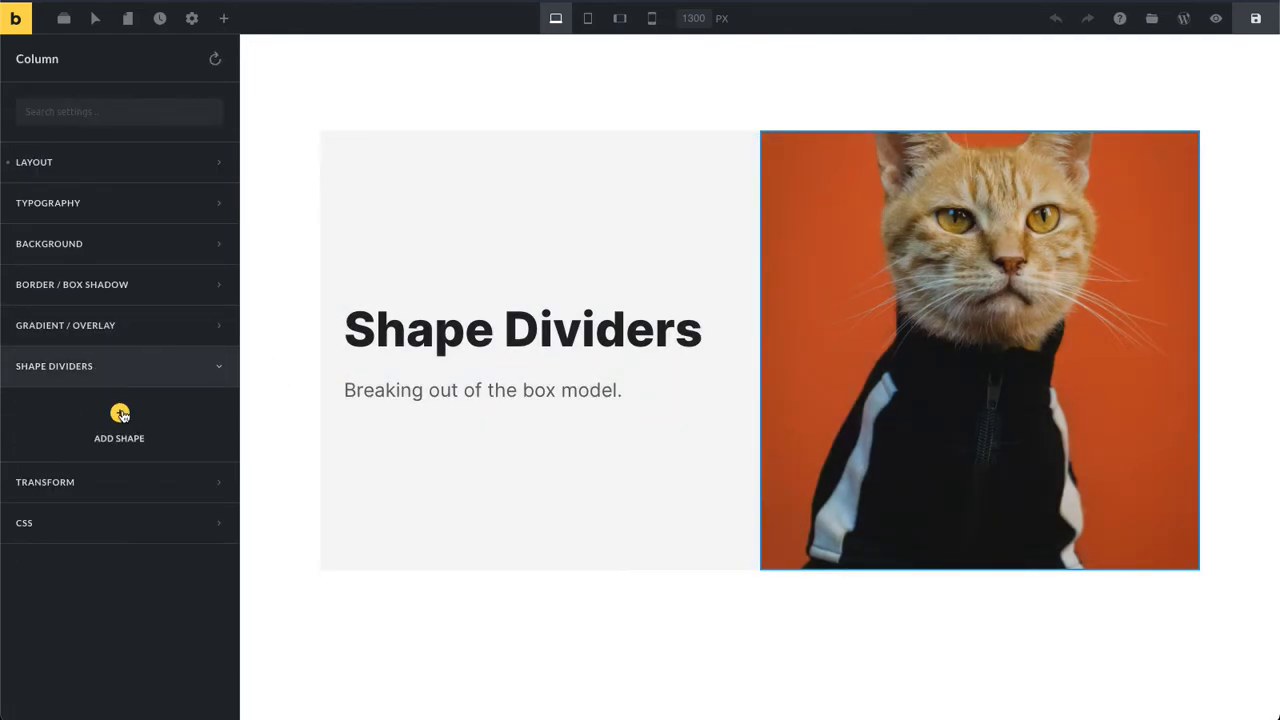
{"action": "left_click", "coordinate": [119, 420]}
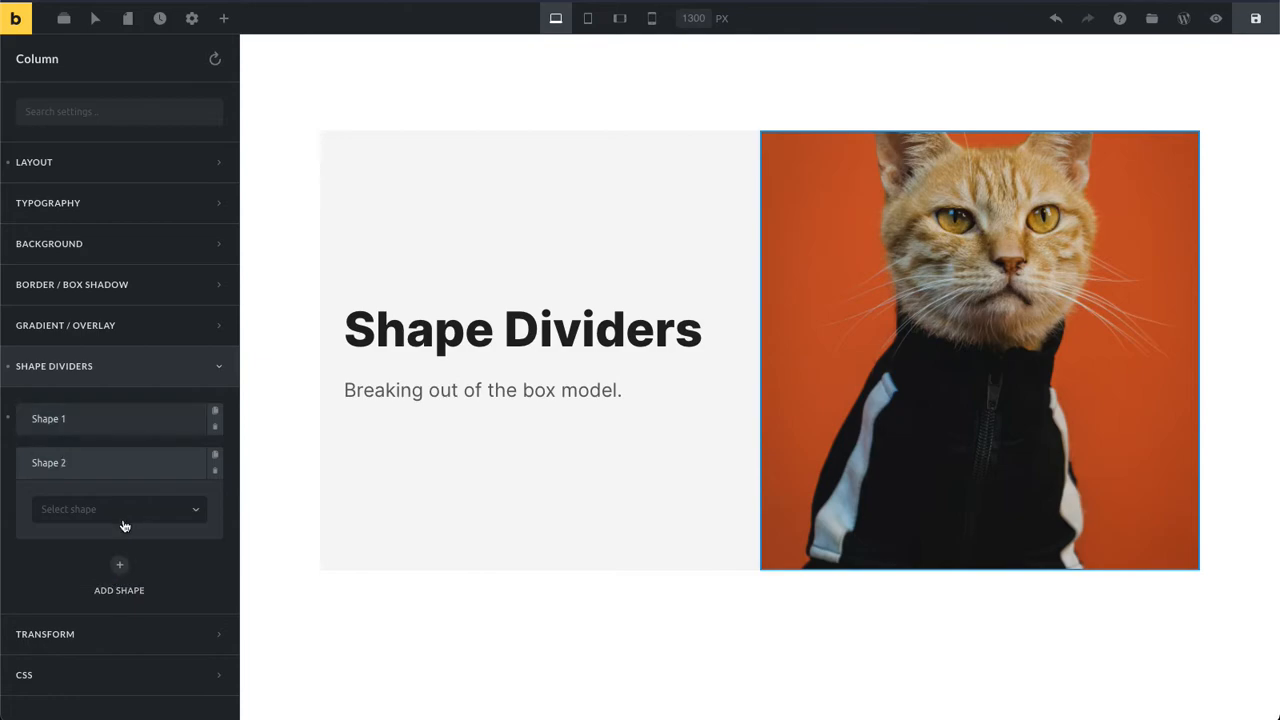
{"action": "left_click", "coordinate": [119, 564]}
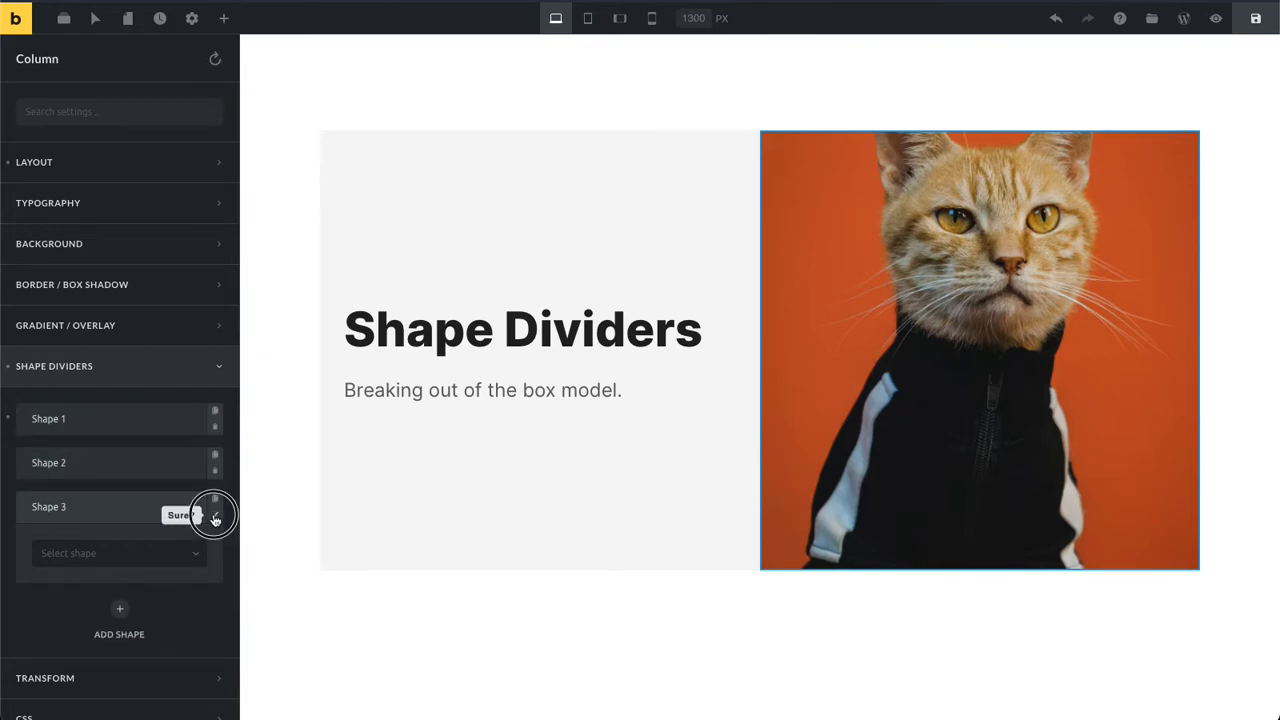
{"action": "left_click", "coordinate": [214, 515]}
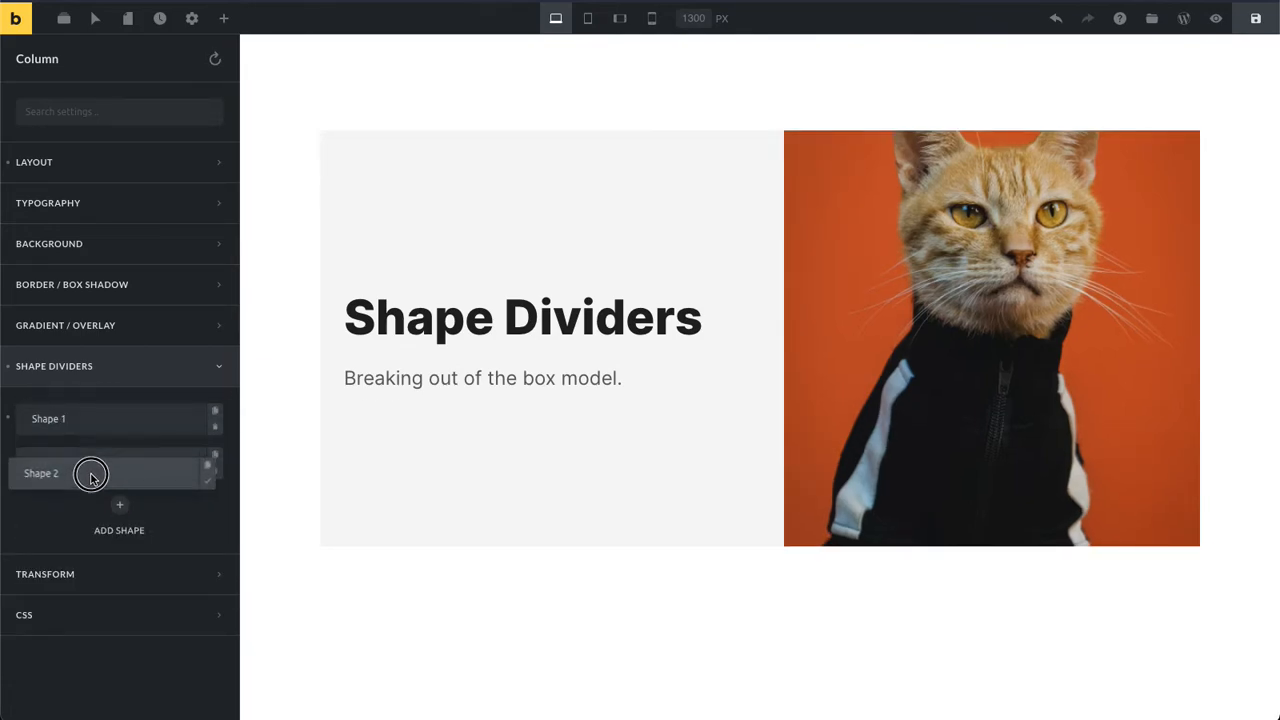
{"action": "left_click", "coordinate": [214, 461]}
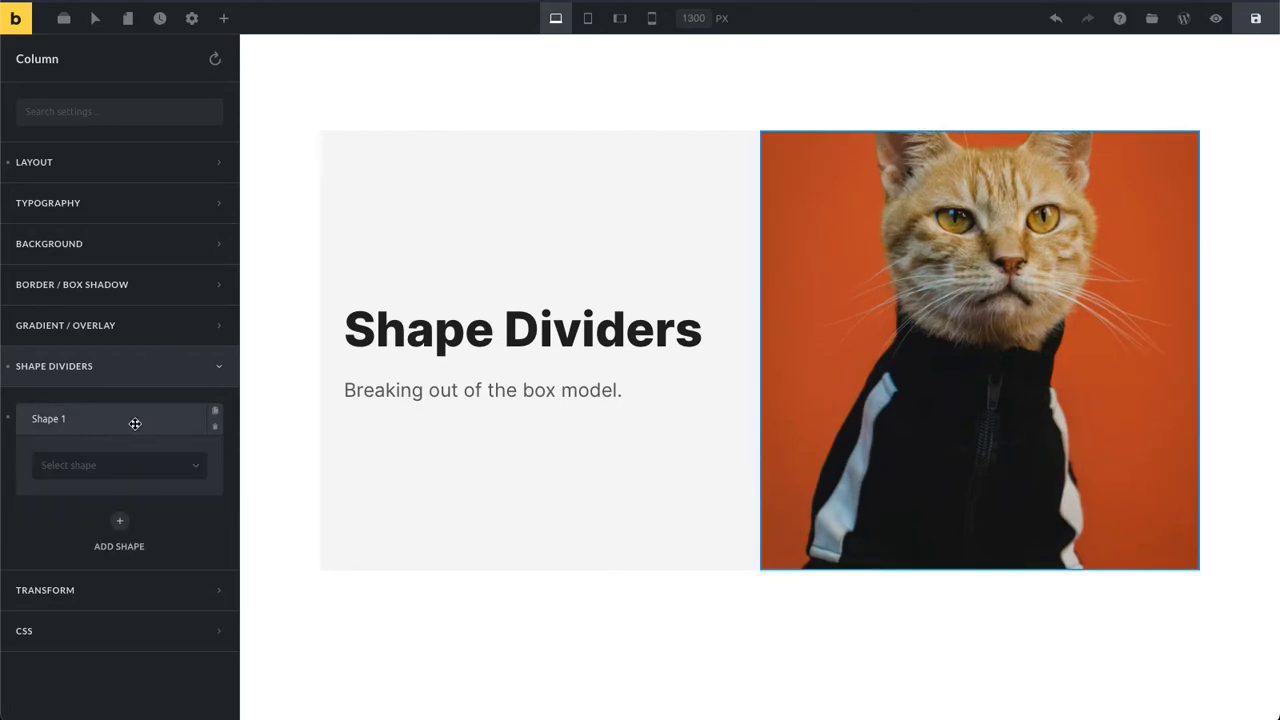
Step: Apply a Tilt divider in front, flipped horizontally and vertically, with width 40
{"action": "left_click", "coordinate": [117, 465]}
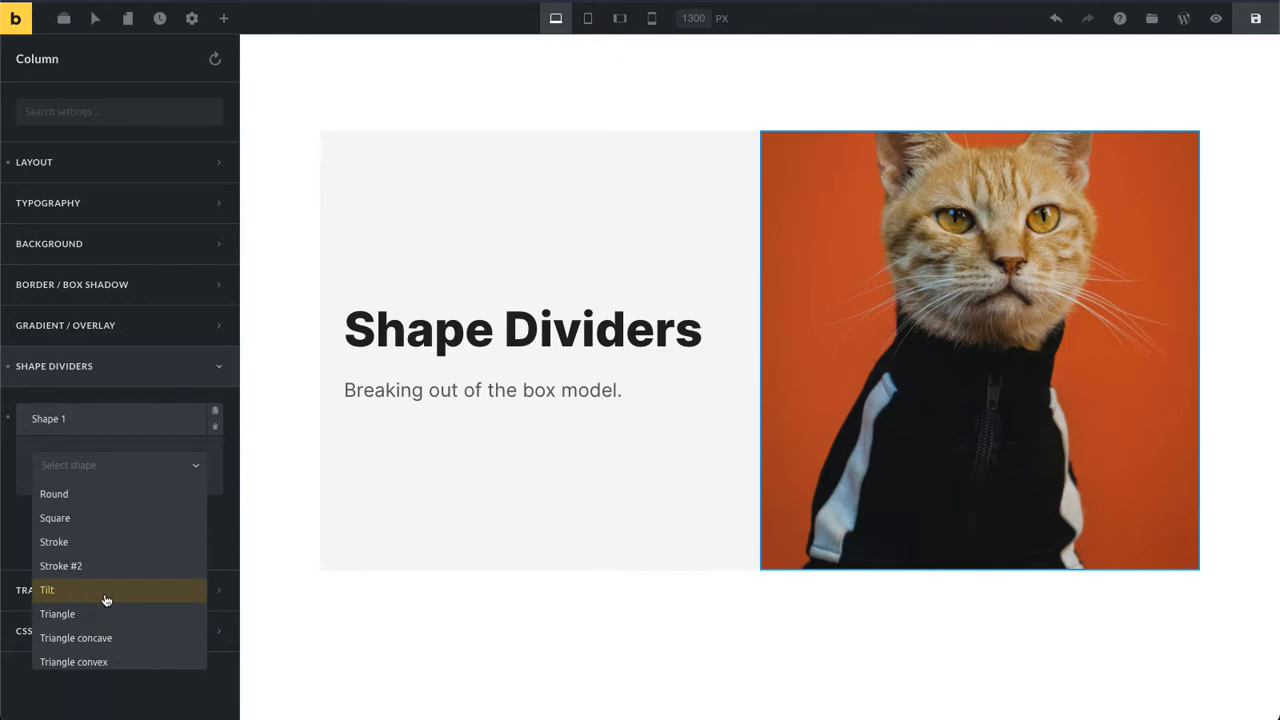
{"action": "left_click", "coordinate": [47, 590]}
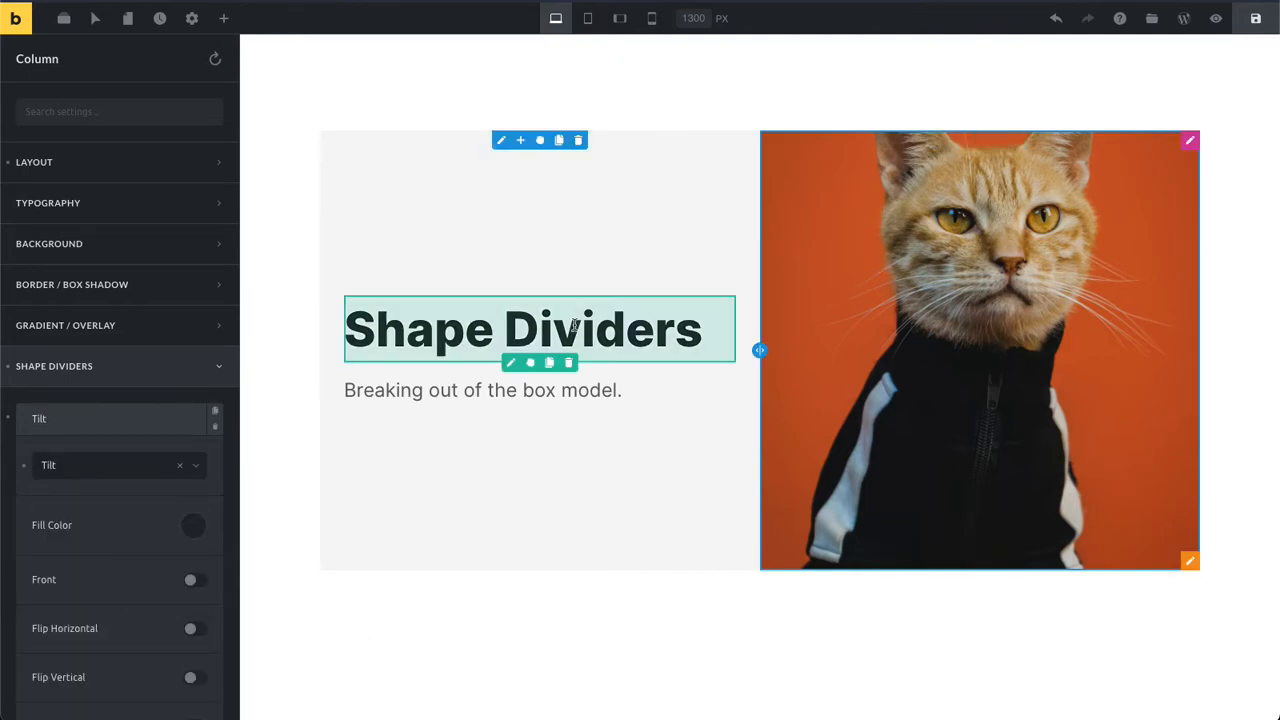
{"action": "left_click", "coordinate": [194, 580]}
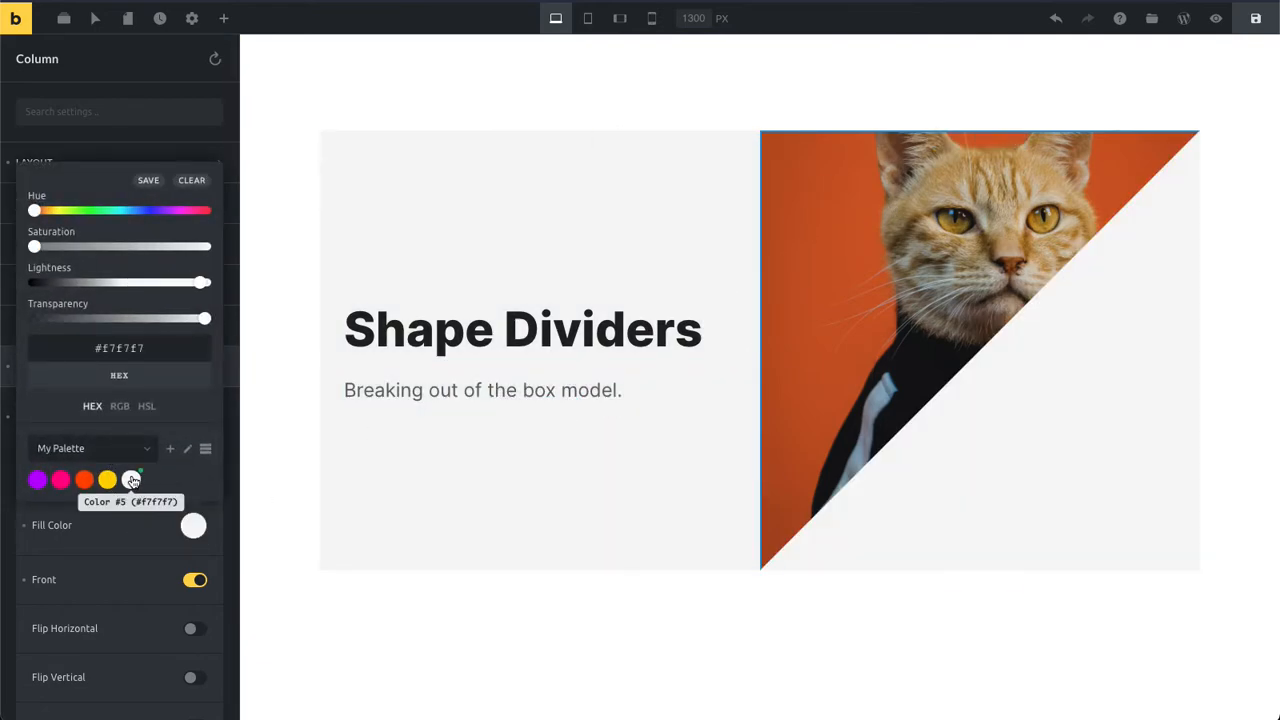
{"action": "left_click", "coordinate": [194, 561]}
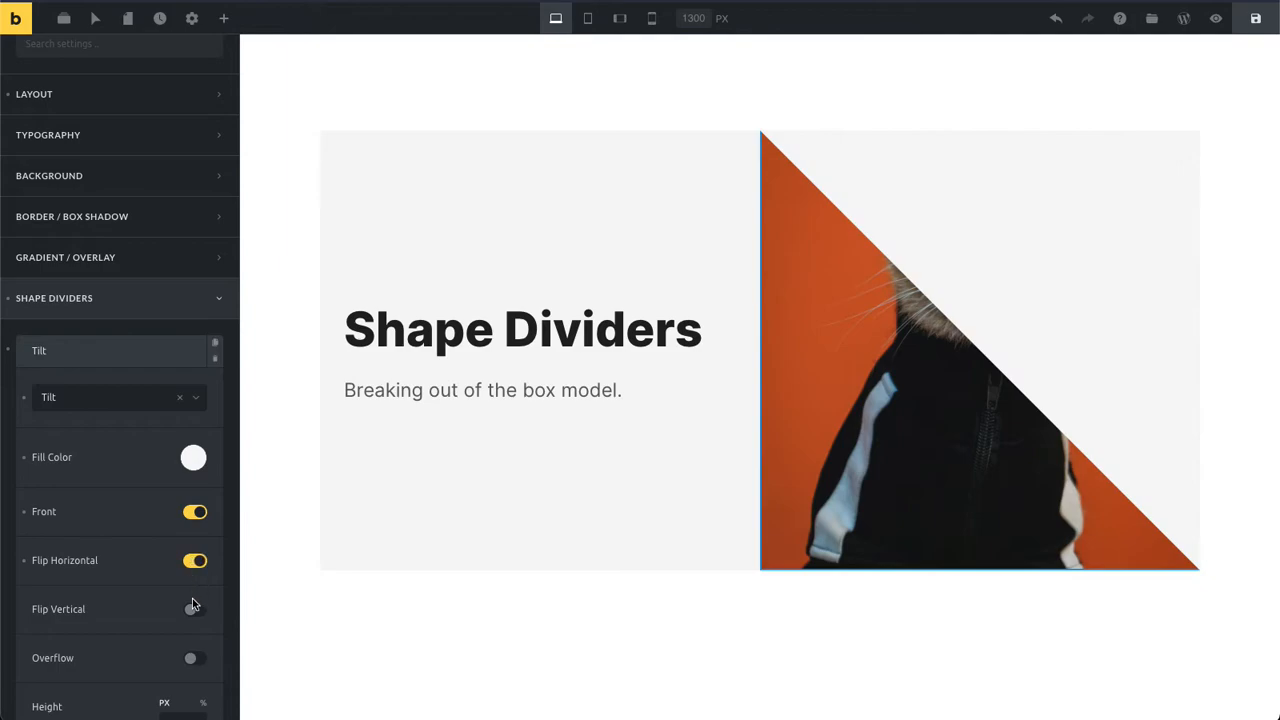
{"action": "left_click", "coordinate": [194, 609]}
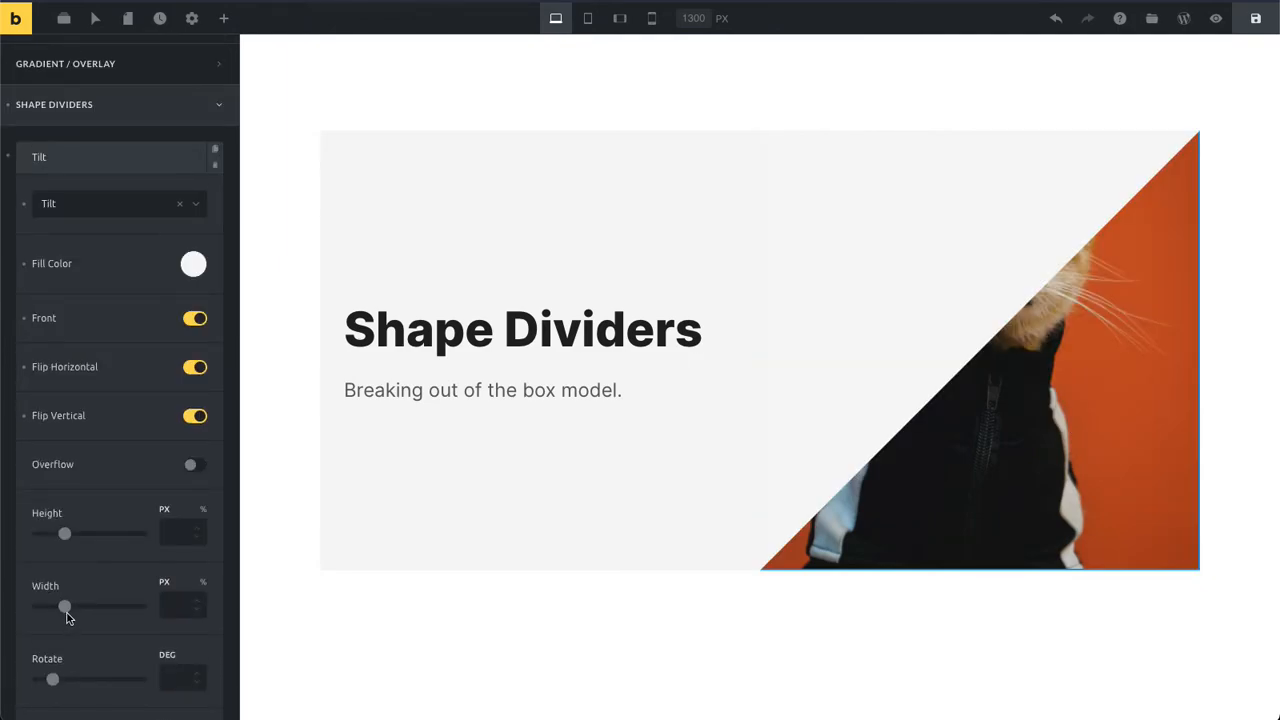
{"action": "left_click_drag", "start_coordinate": [65, 607], "coordinate": [58, 607]}
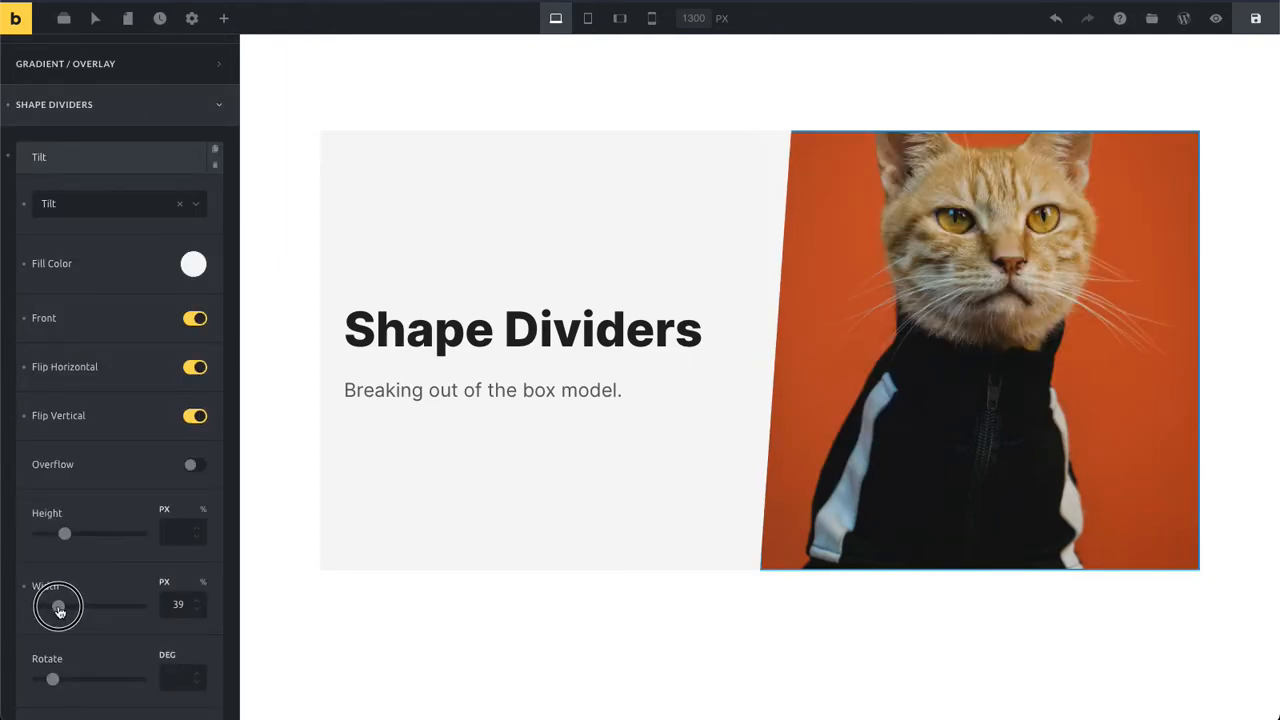
{"action": "left_click_drag", "start_coordinate": [58, 607], "coordinate": [59, 606]}
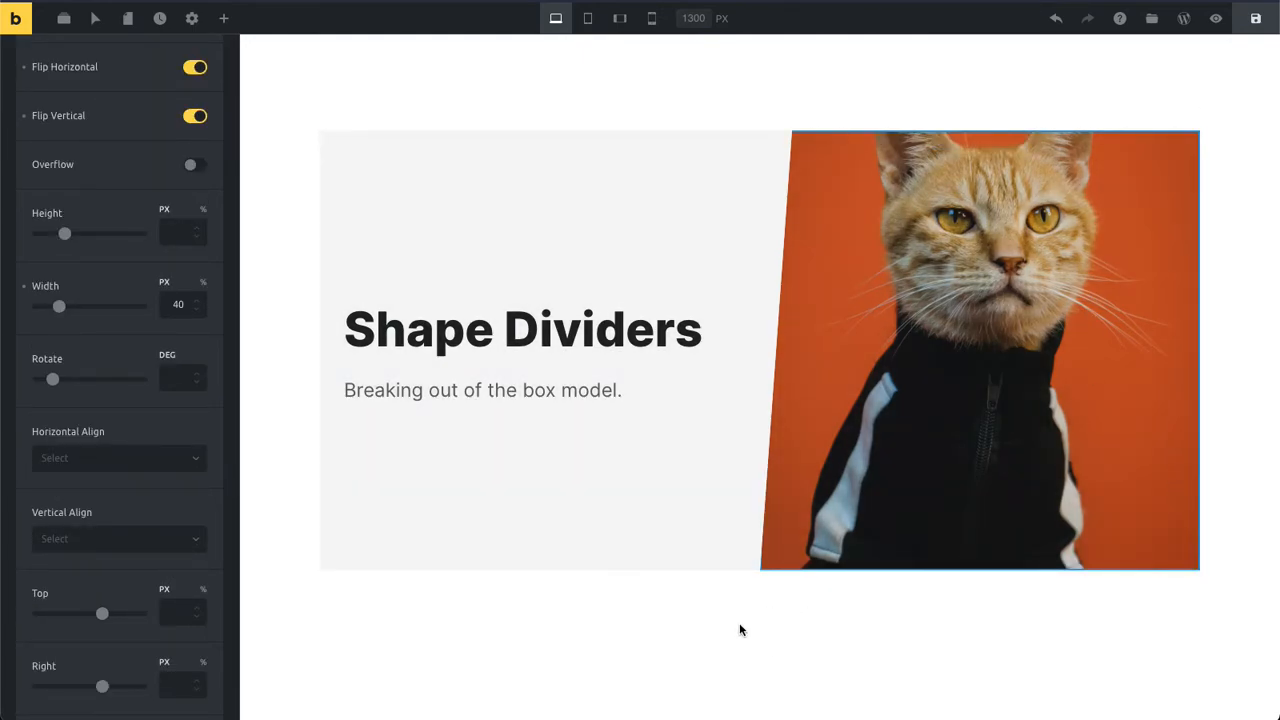
{"action": "left_click", "coordinate": [118, 457]}
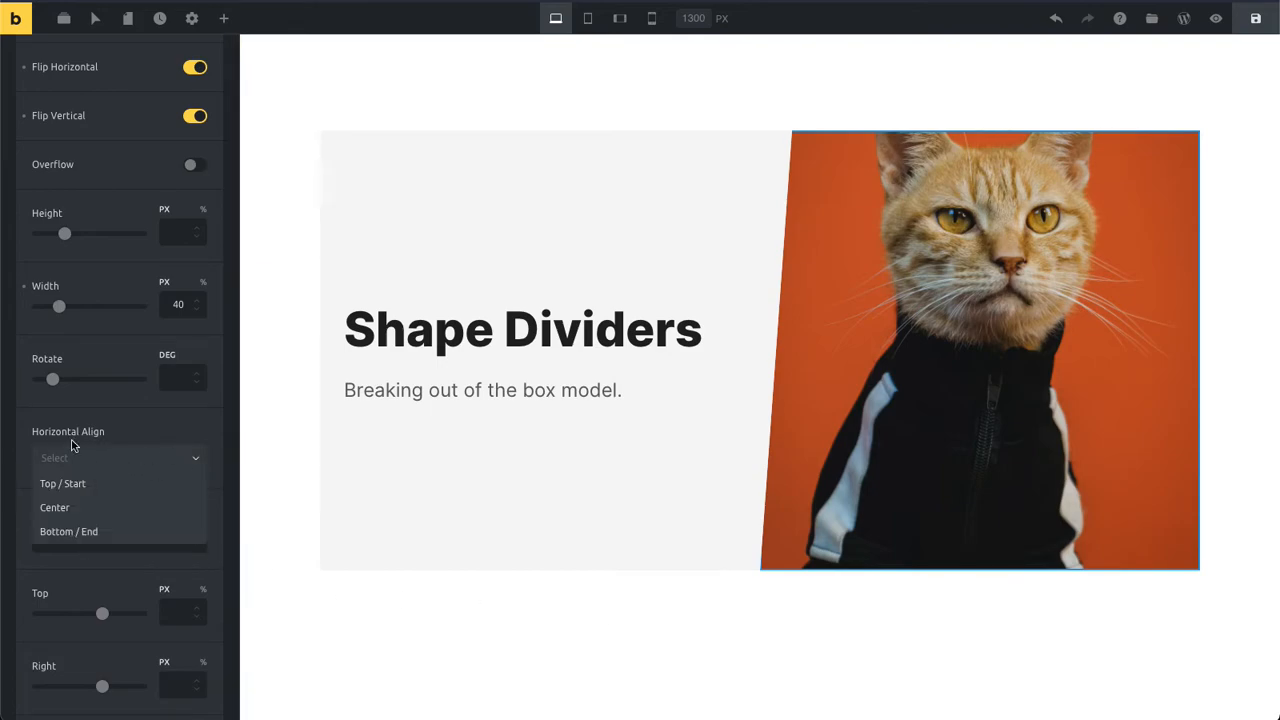
{"action": "left_click", "coordinate": [68, 531]}
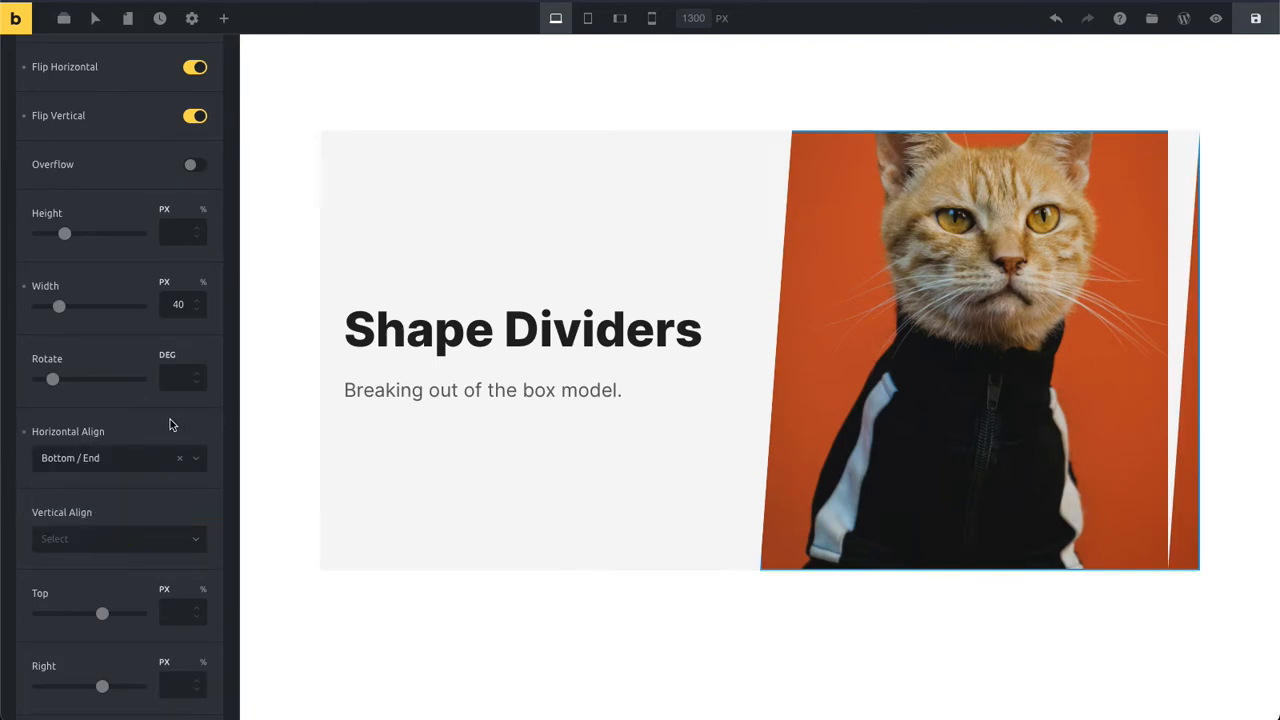
{"action": "left_click", "coordinate": [189, 67]}
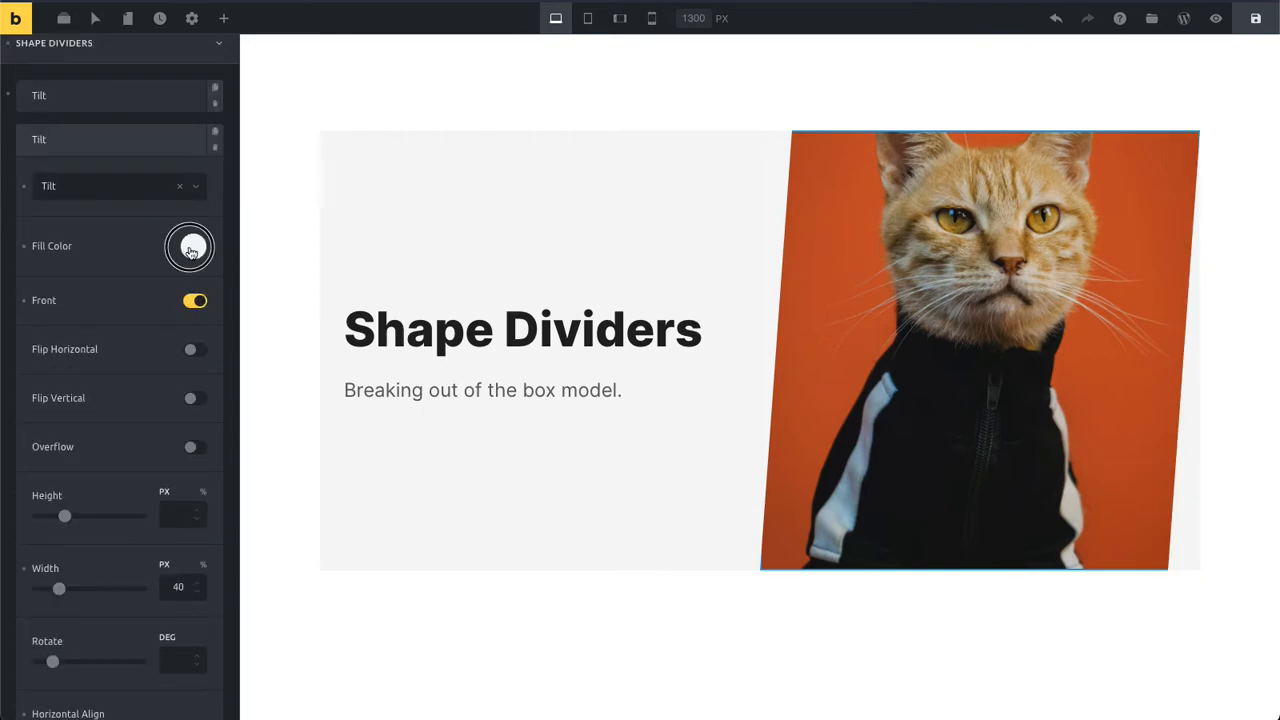
{"action": "left_click", "coordinate": [193, 247]}
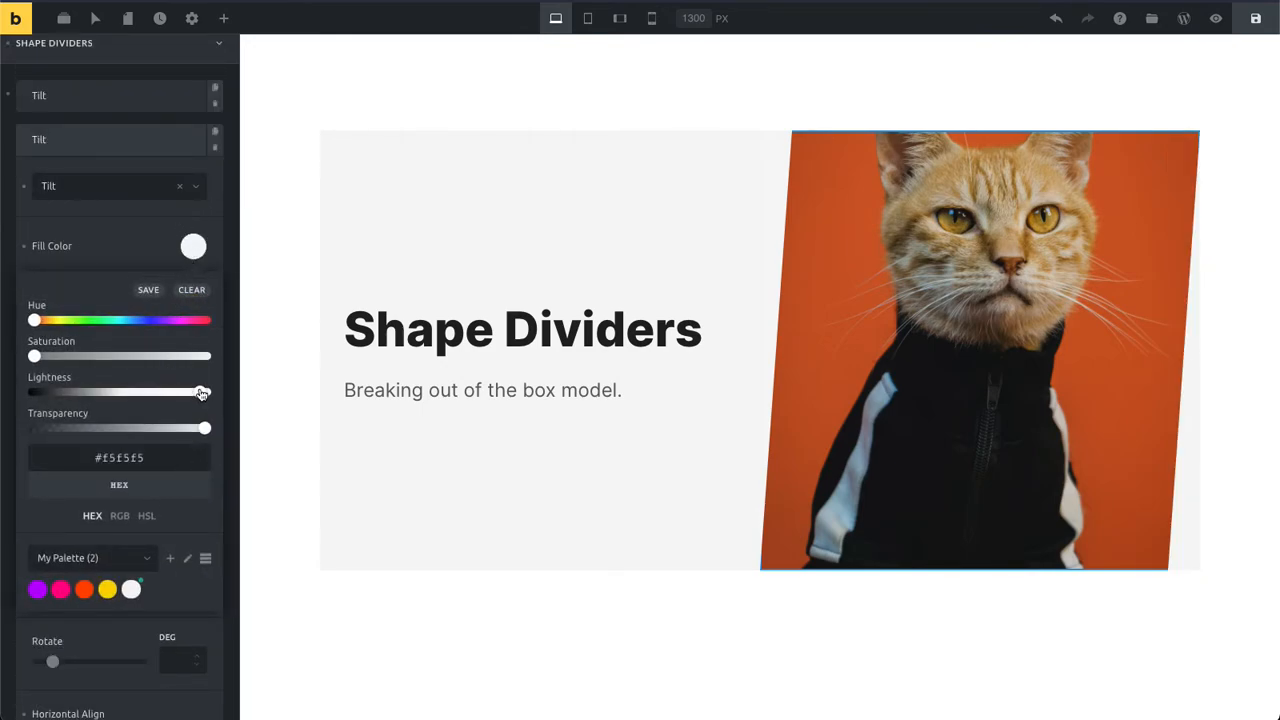
{"action": "left_click", "coordinate": [228, 17]}
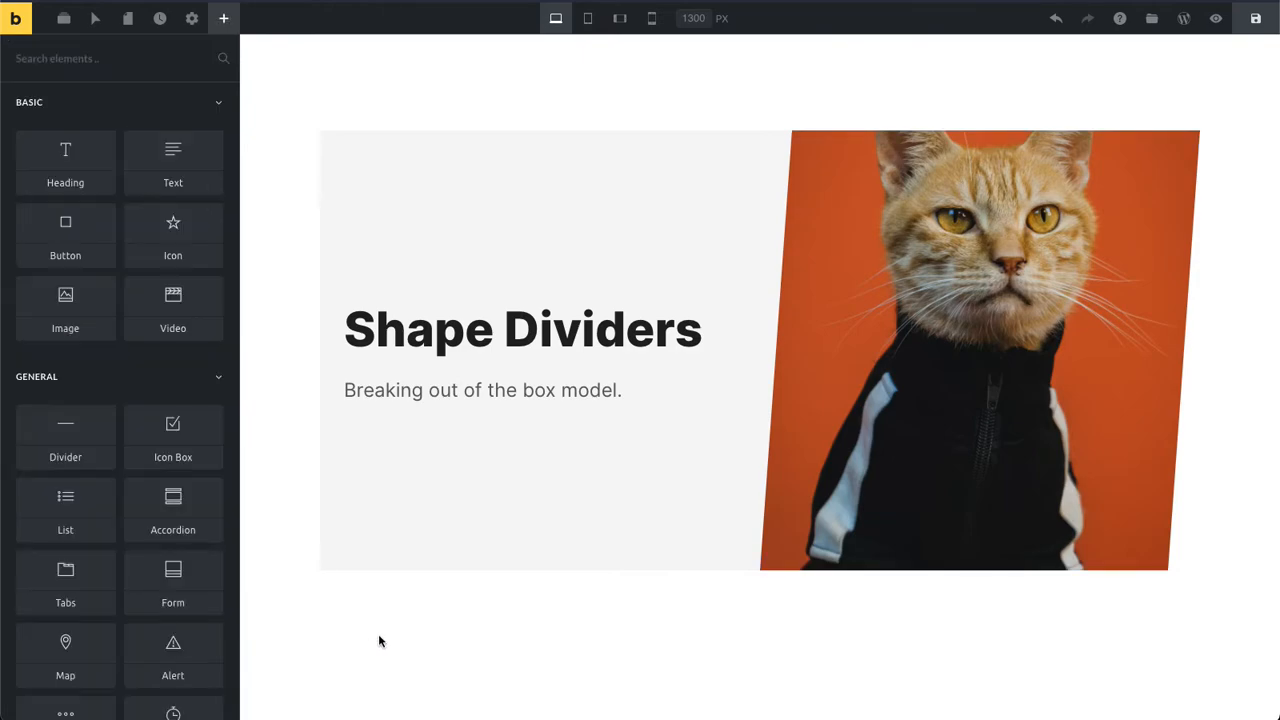
{"action": "mouse_move", "coordinate": [410, 613]}
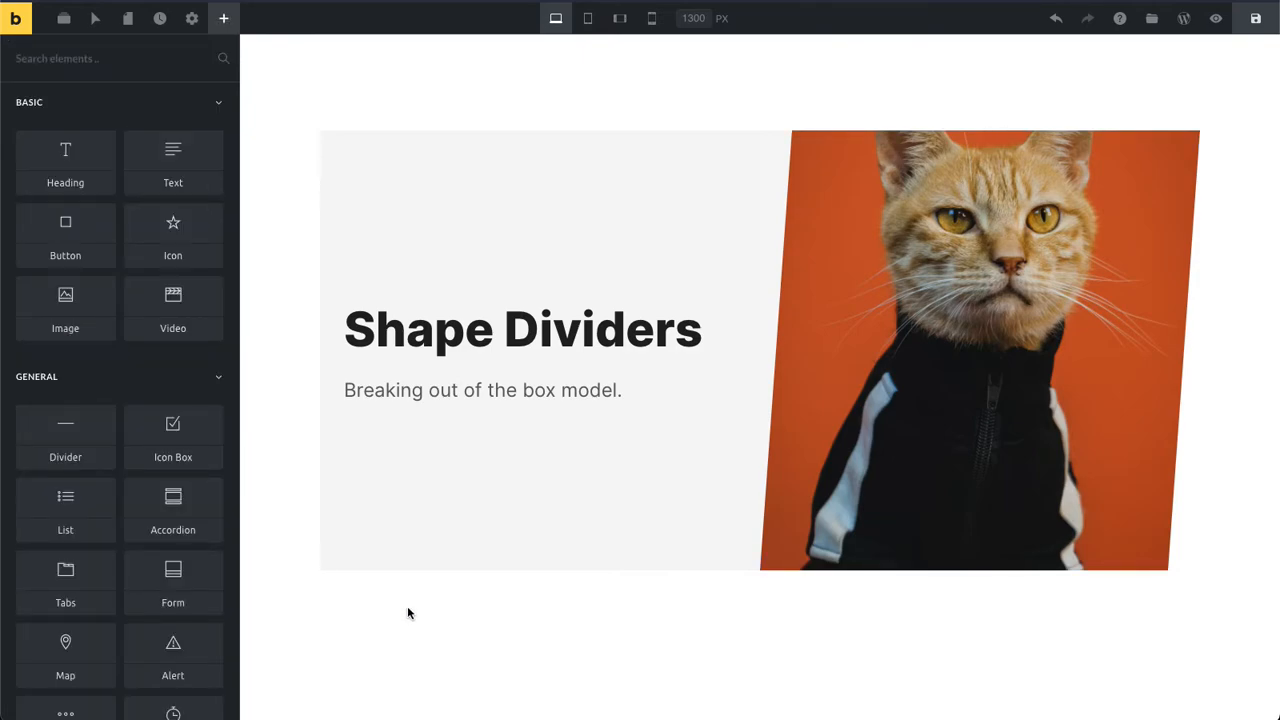
{"action": "mouse_move", "coordinate": [419, 676]}
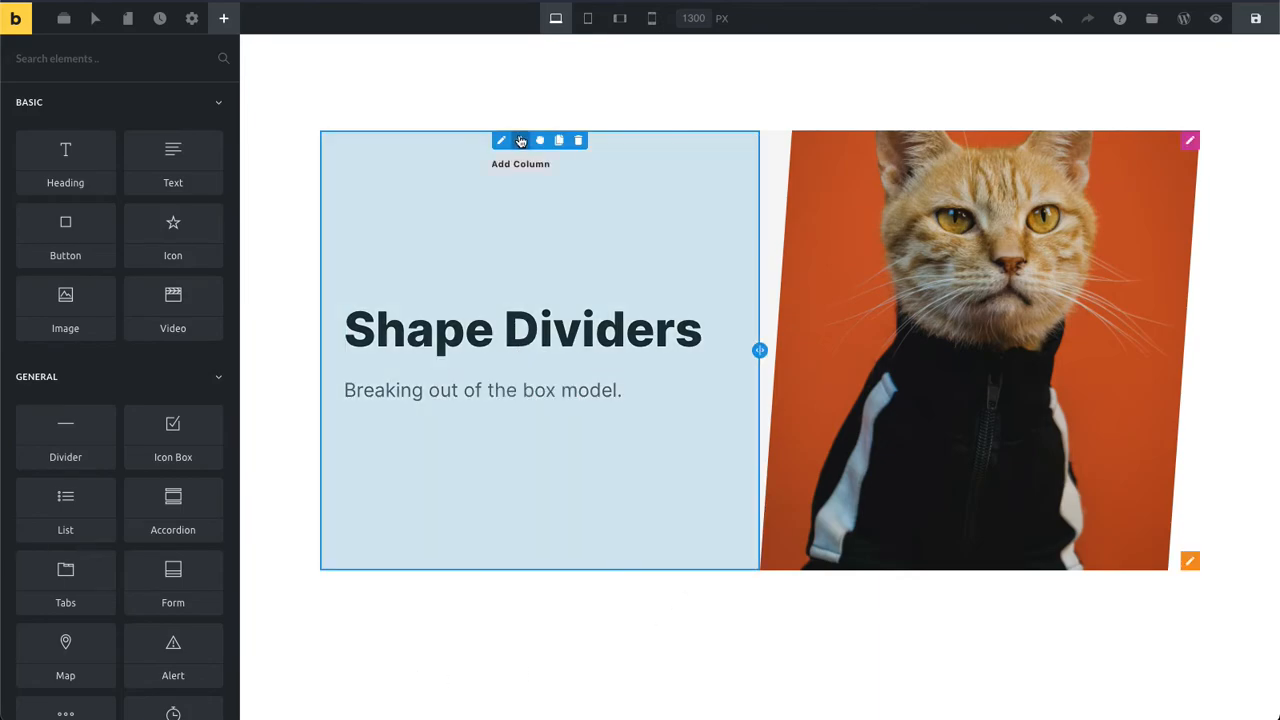
Step: Add a Tilt shape divider to the left column, flipped both ways, narrowed to width 40
{"action": "left_click", "coordinate": [501, 140]}
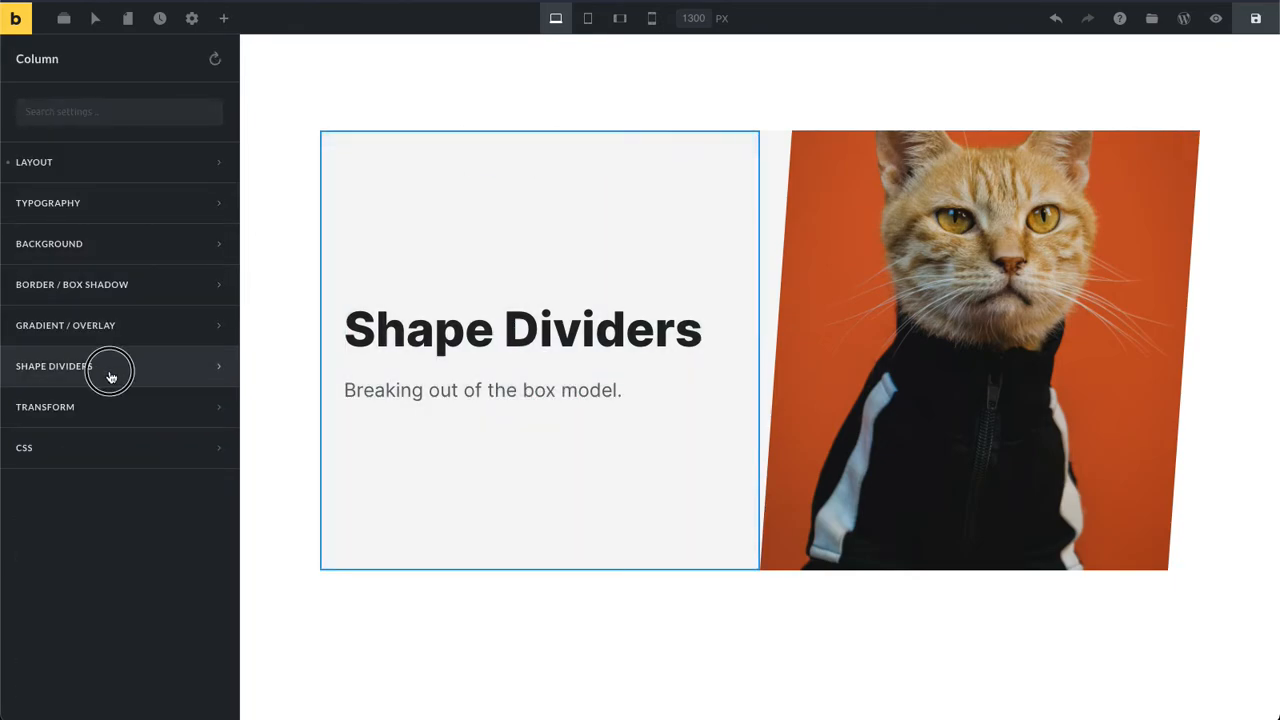
{"action": "left_click", "coordinate": [90, 366]}
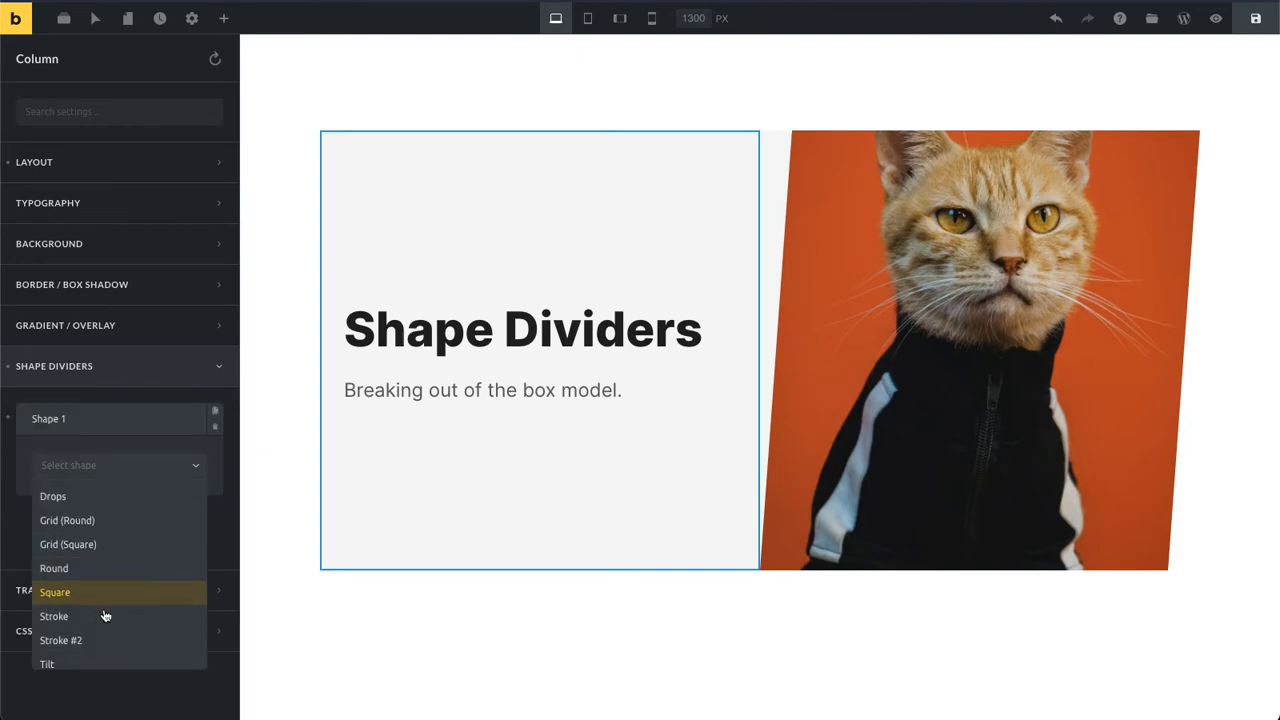
{"action": "left_click", "coordinate": [46, 661]}
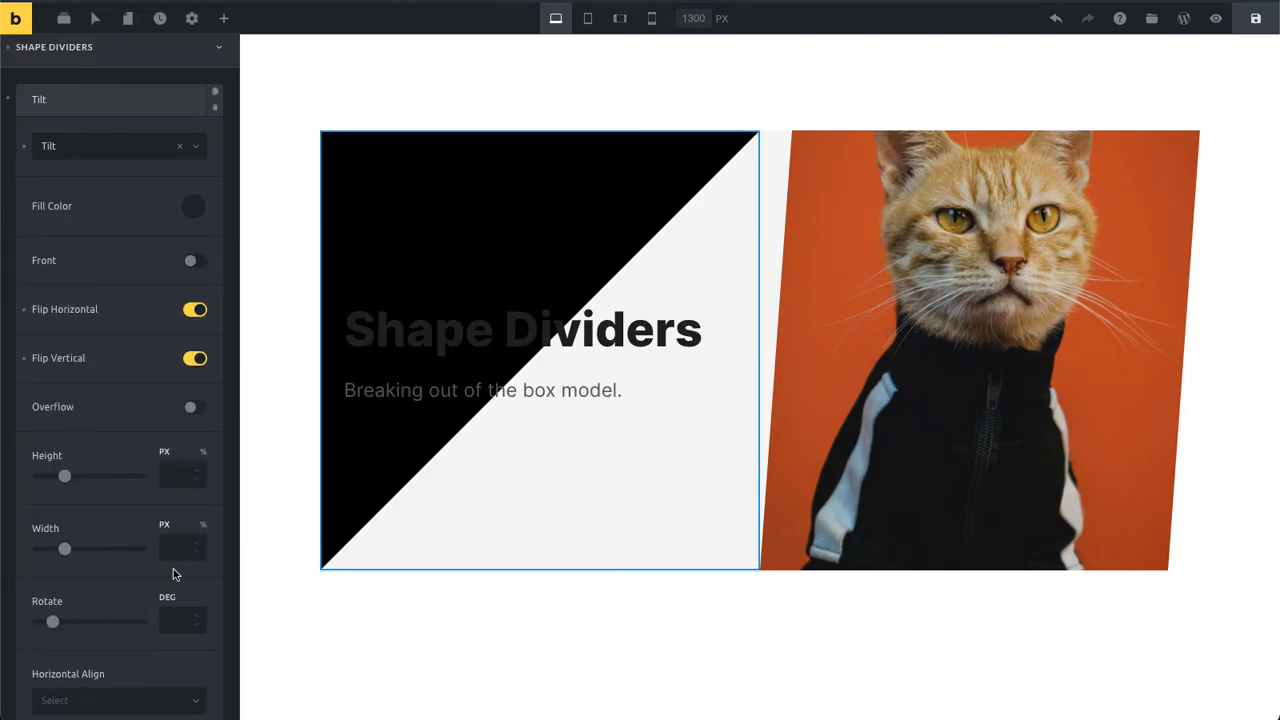
{"action": "left_click_drag", "start_coordinate": [65, 548], "coordinate": [110, 548]}
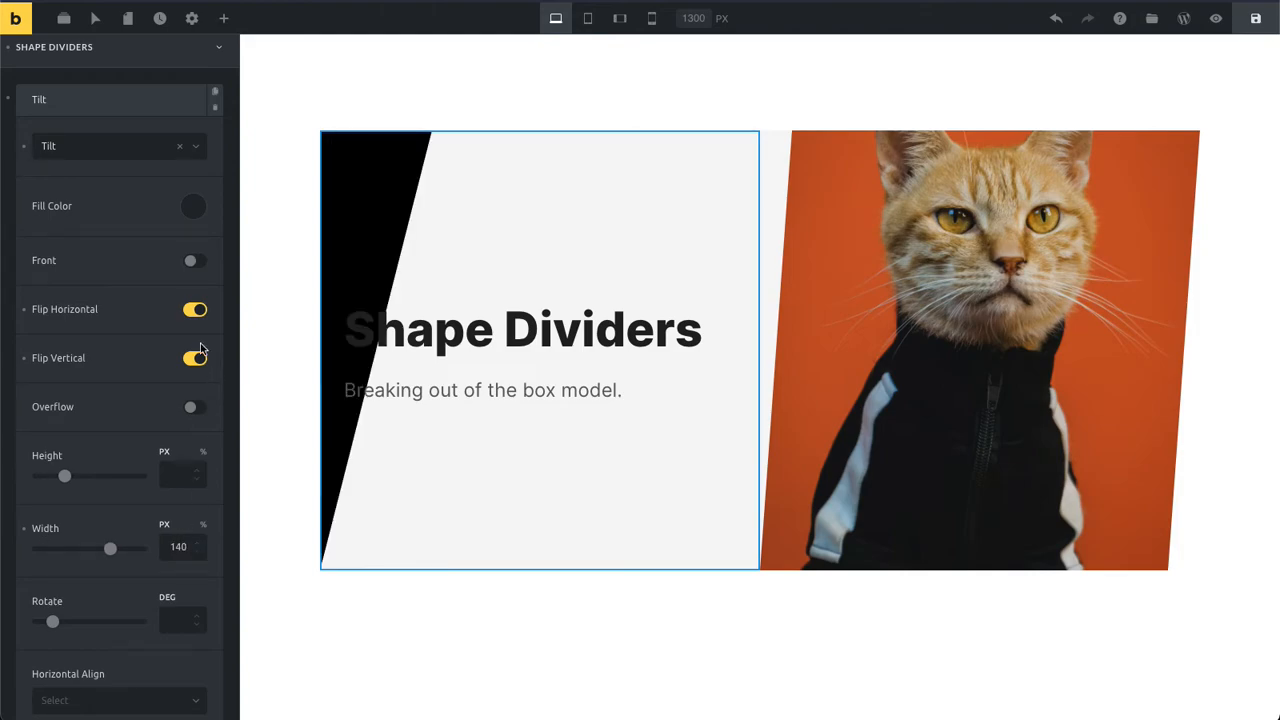
{"action": "left_click_drag", "start_coordinate": [110, 548], "coordinate": [58, 548]}
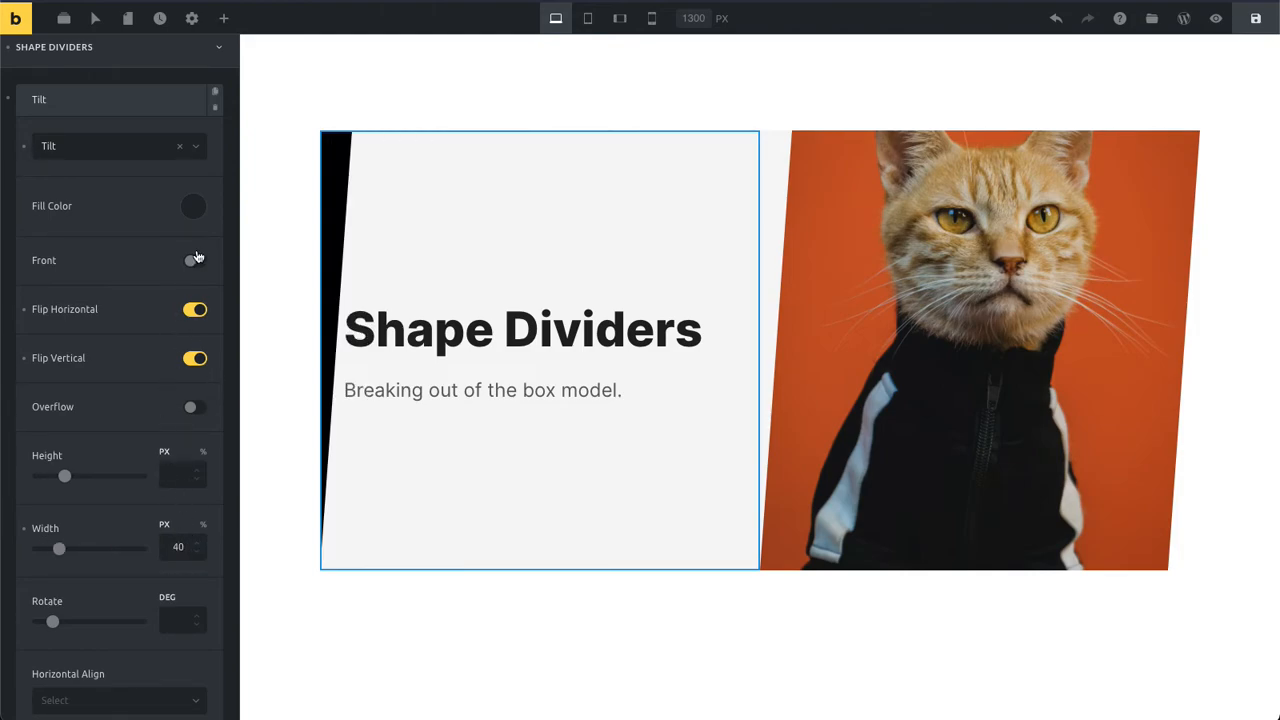
{"action": "left_click", "coordinate": [193, 206]}
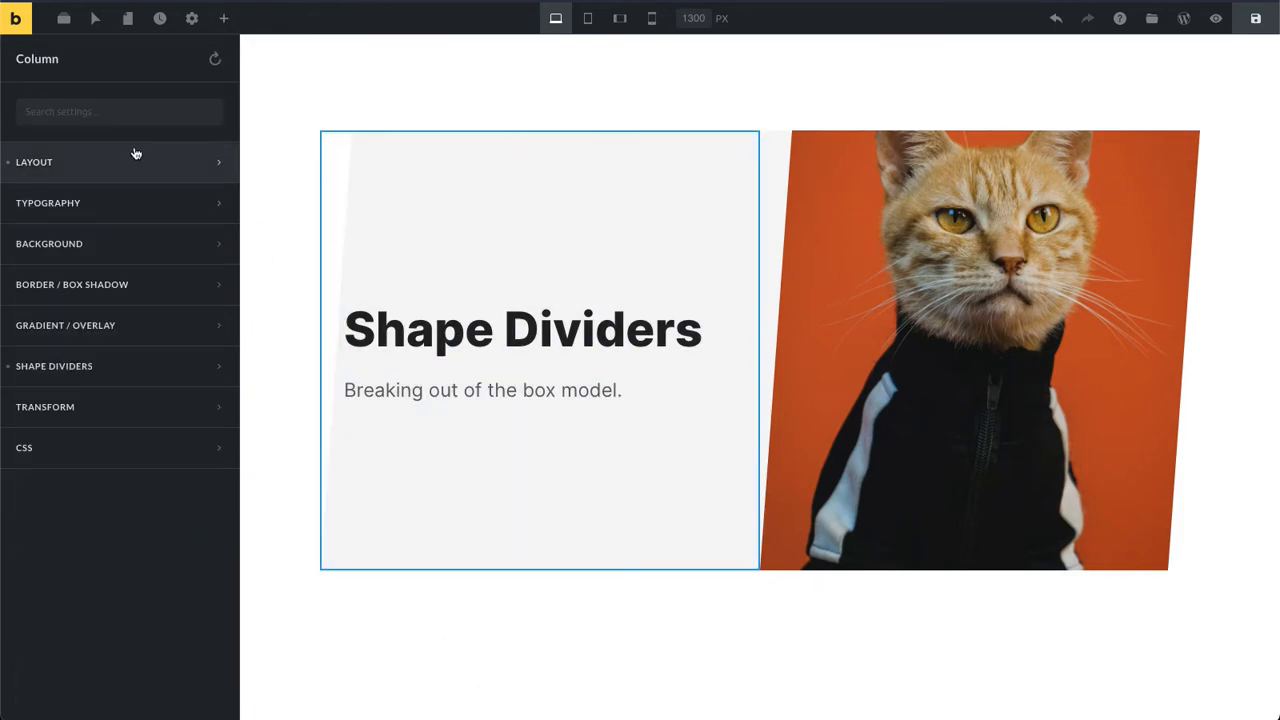
Step: Center-align the heading and subtitle, then reselect the left column's settings for another divider
{"action": "left_click", "coordinate": [48, 203]}
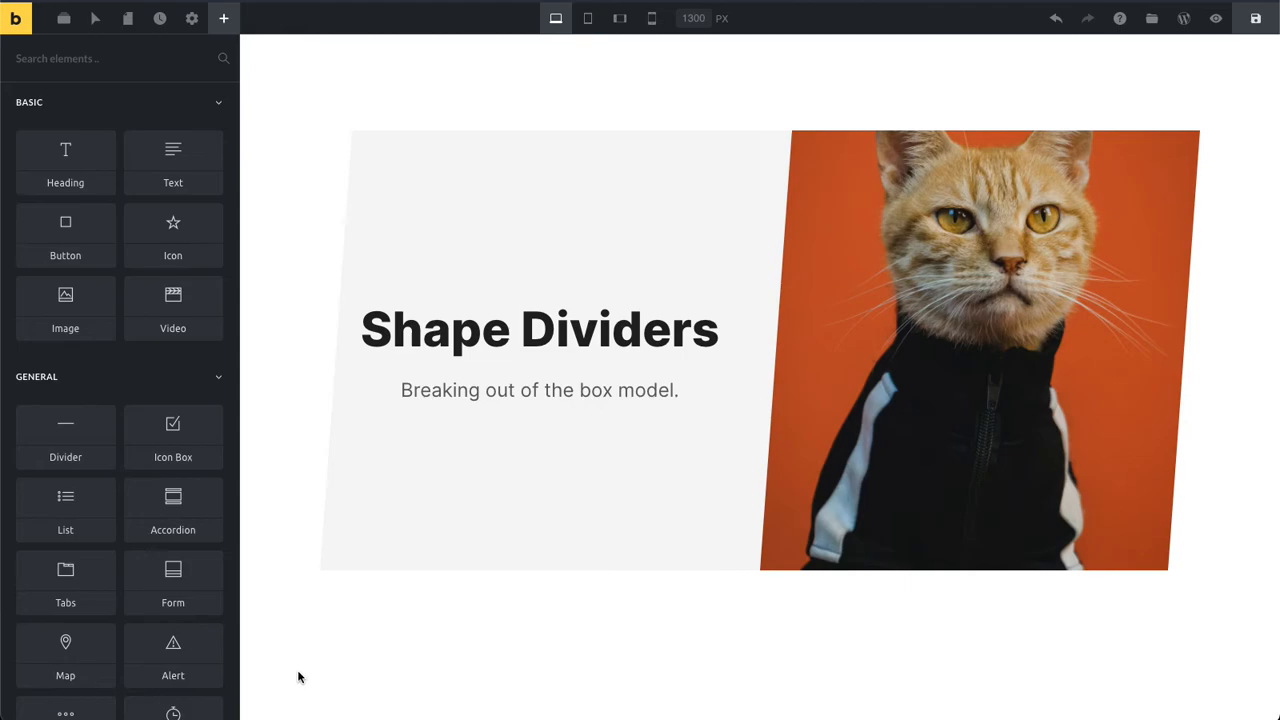
{"action": "left_click", "coordinate": [539, 328]}
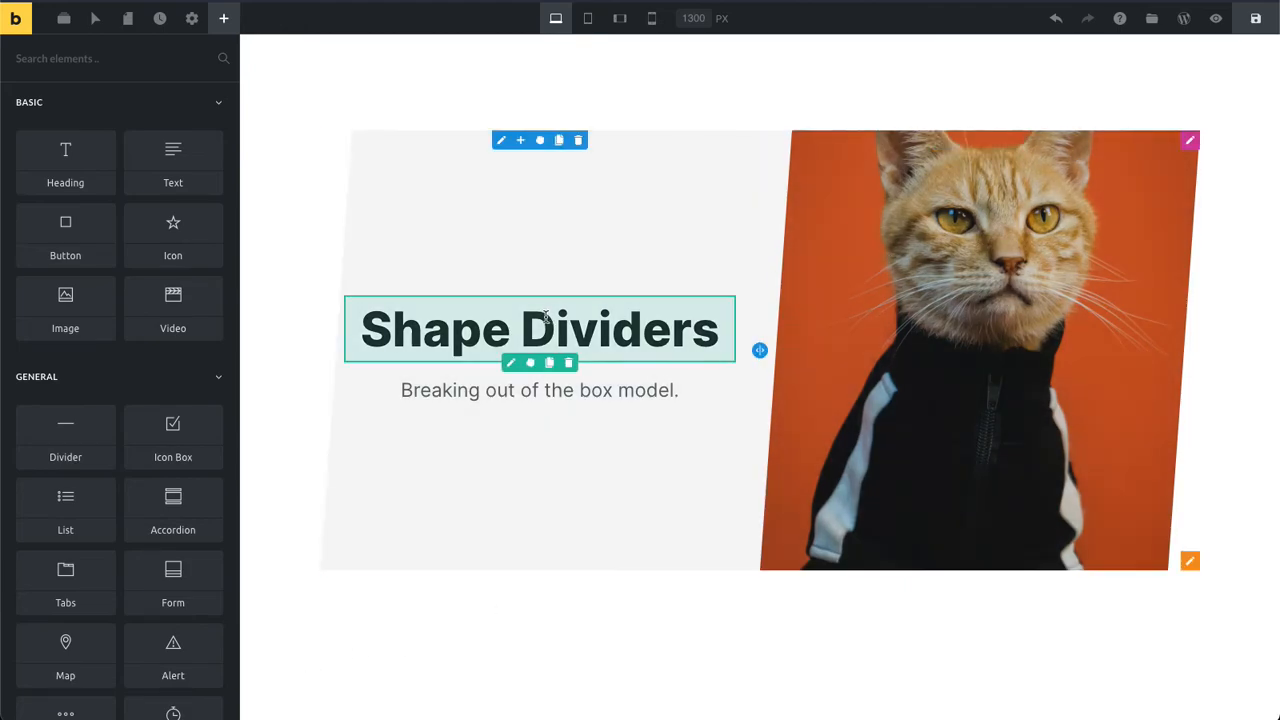
{"action": "left_click", "coordinate": [499, 140]}
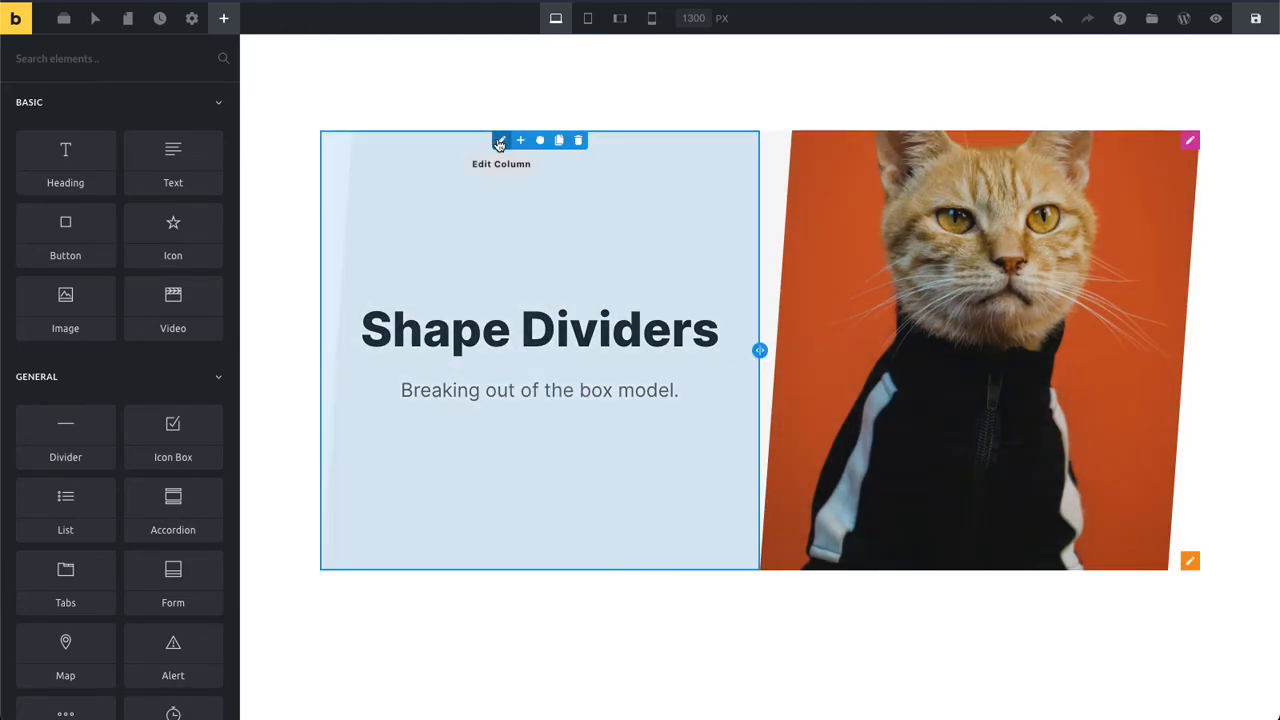
{"action": "left_click", "coordinate": [500, 140]}
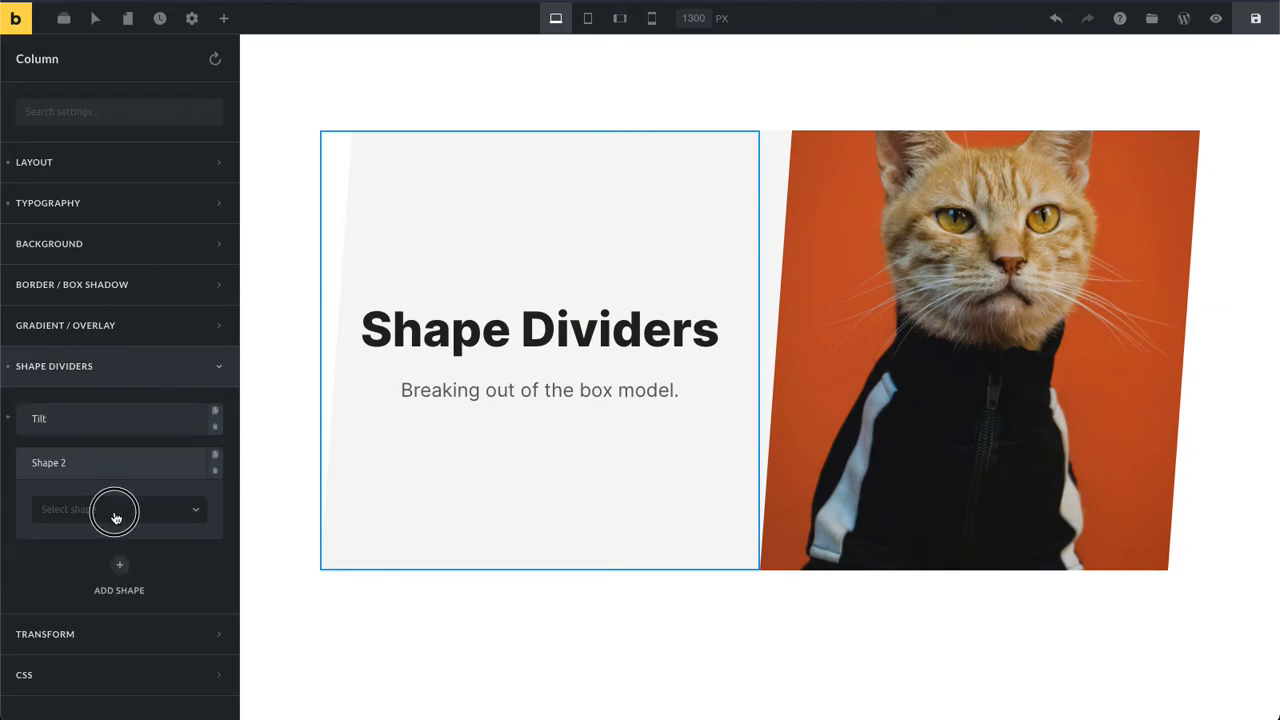
Step: Make Shape 2 an orange-red 60px Square anchored bottom-left with -30px offsets
{"action": "left_click", "coordinate": [117, 509]}
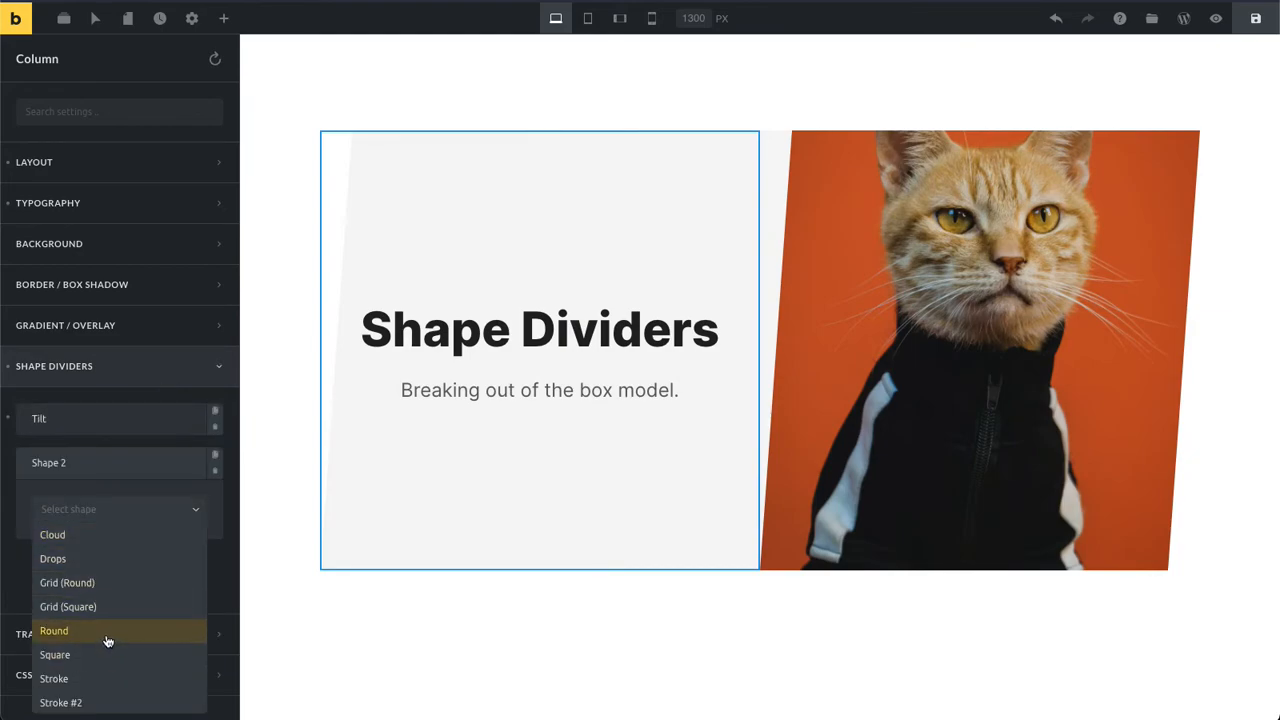
{"action": "left_click", "coordinate": [54, 652]}
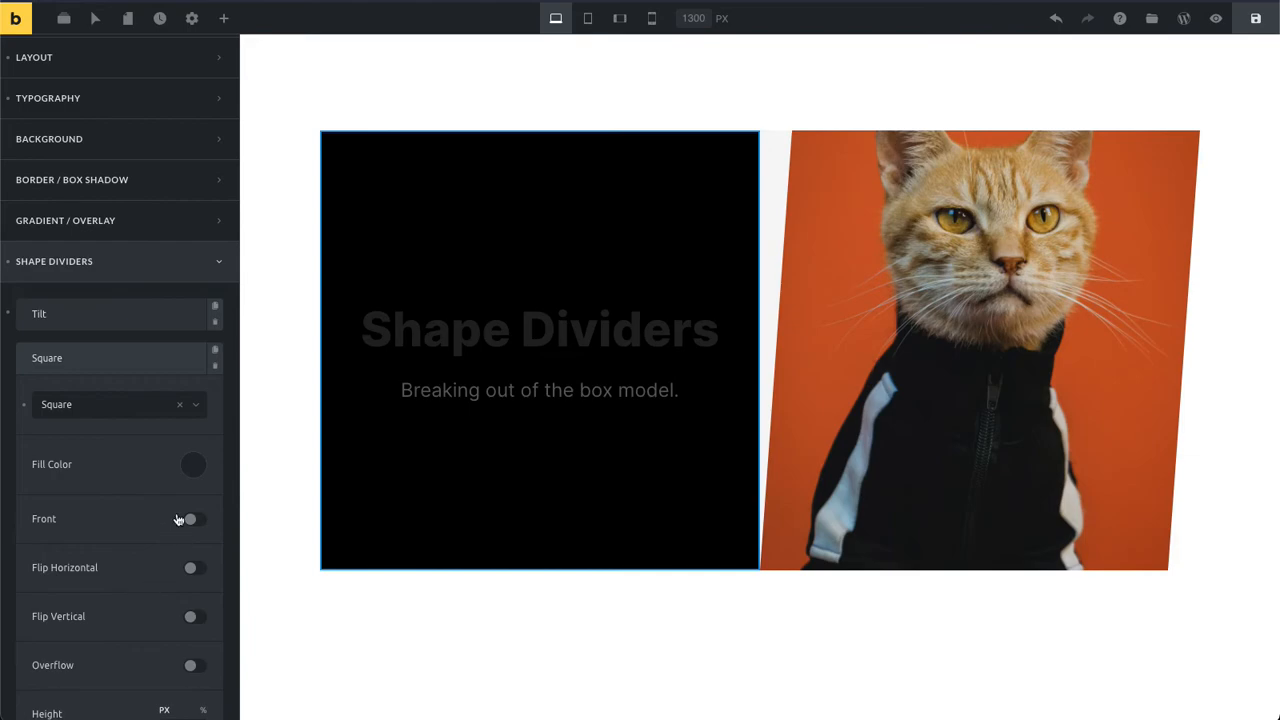
{"action": "left_click", "coordinate": [193, 465]}
{"action": "type", "text": "60"}
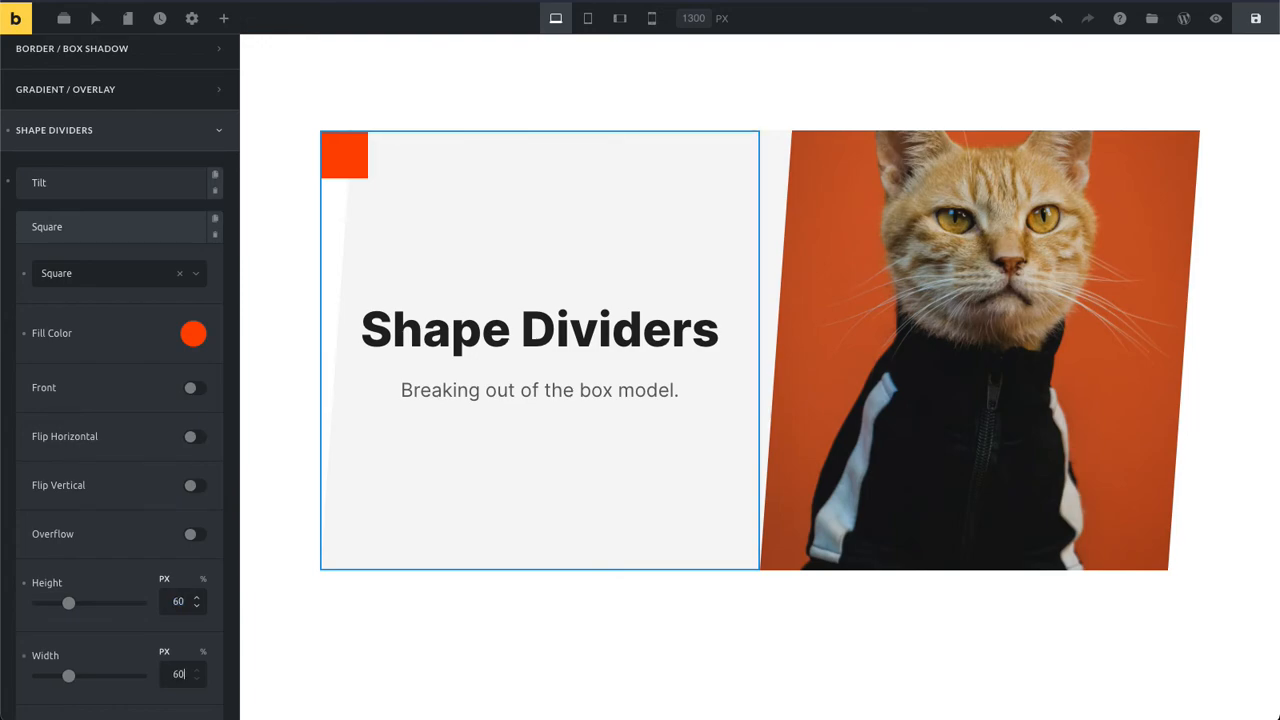
{"action": "scroll", "scroll_direction": "down", "scroll_amount": 3}
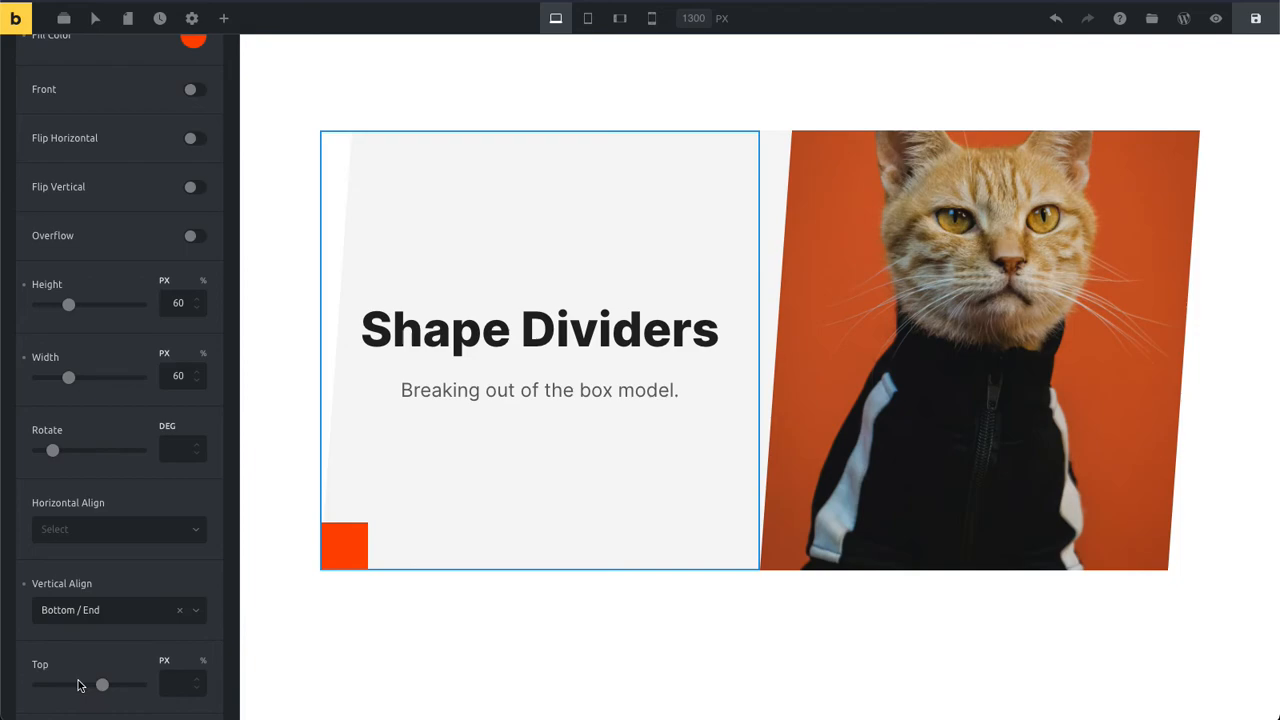
{"action": "scroll", "scroll_direction": "down", "scroll_amount": 3}
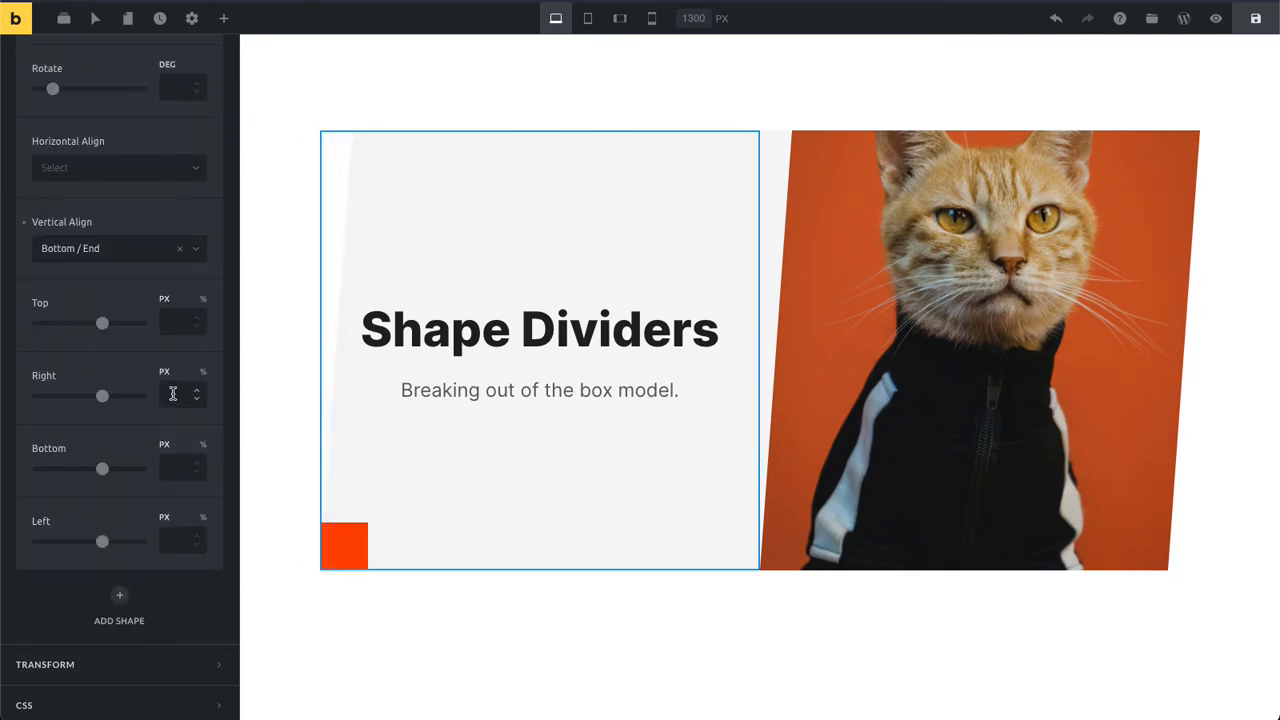
{"action": "mouse_move", "coordinate": [178, 467]}
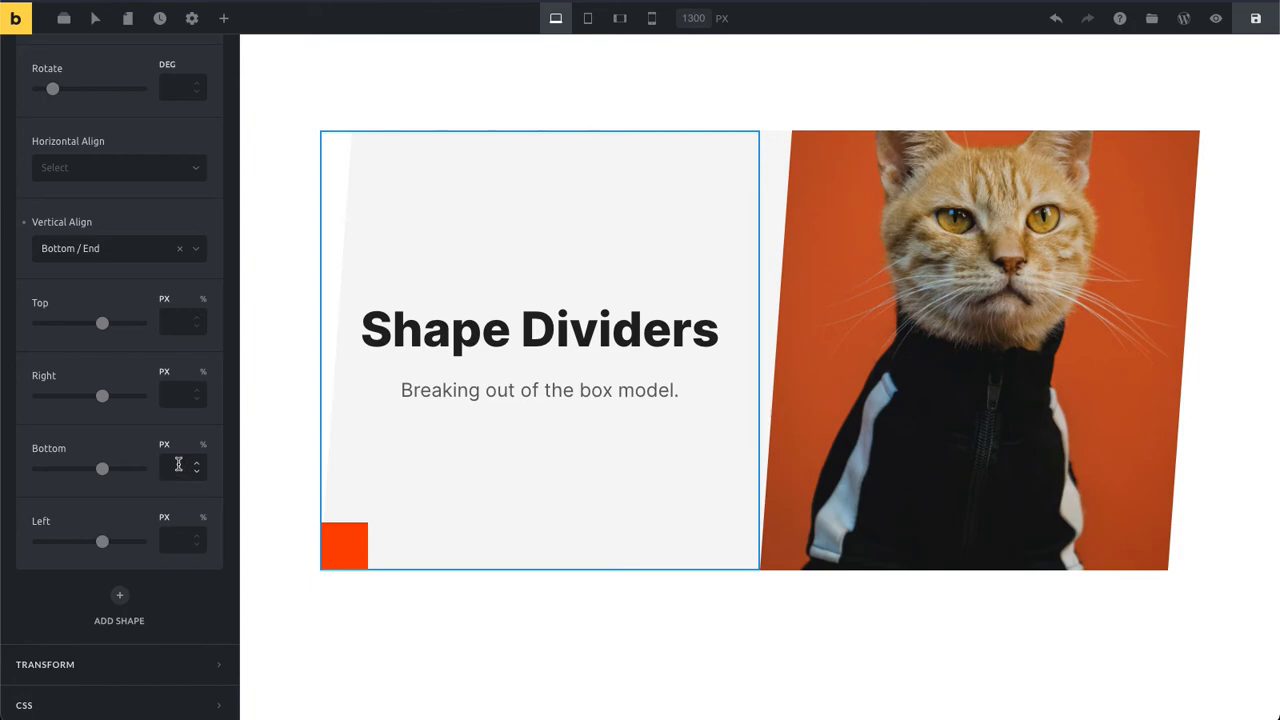
{"action": "type", "text": "-30"}
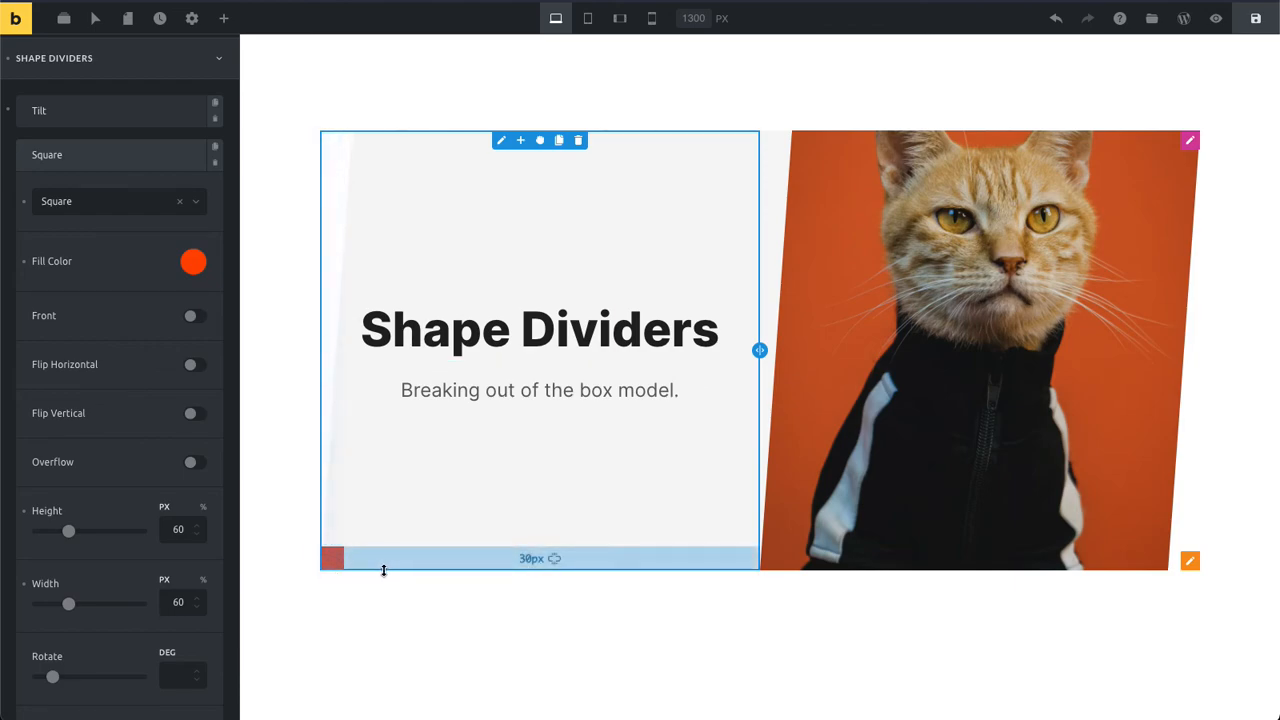
Step: Enable Overflow on the orange square and rotate it to about 218 degrees
{"action": "left_click", "coordinate": [194, 462]}
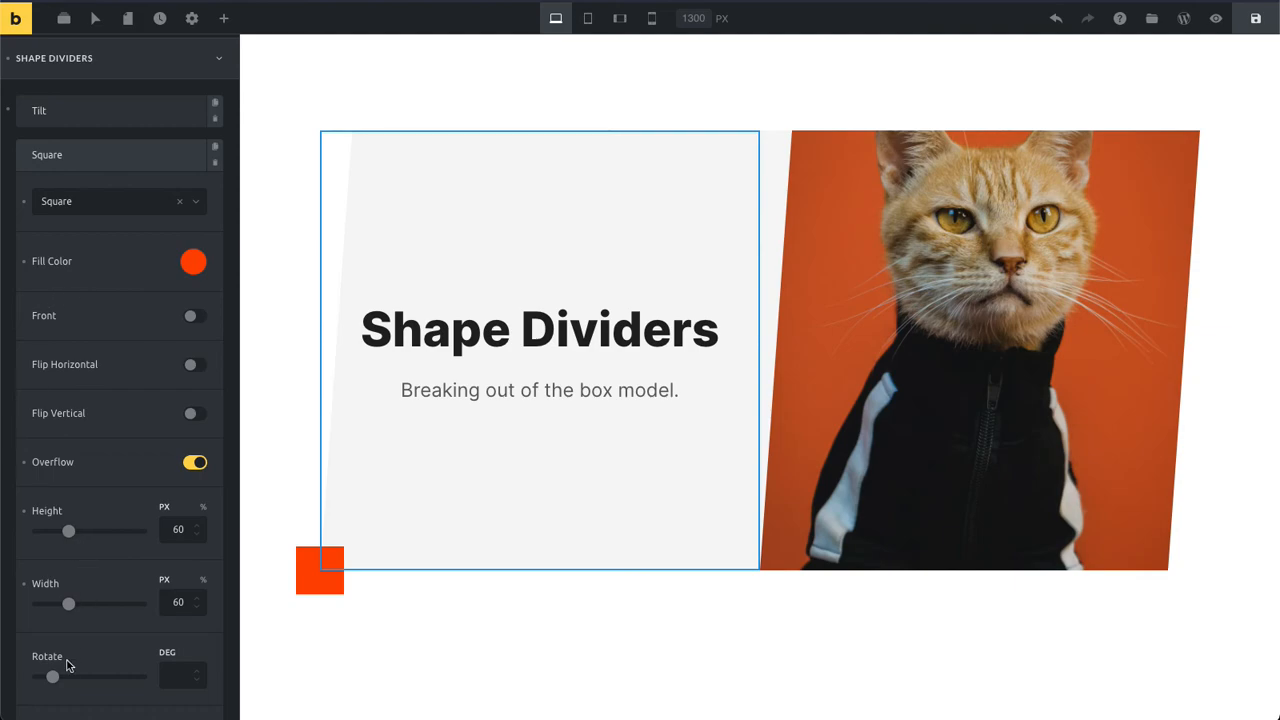
{"action": "left_click_drag", "start_coordinate": [53, 676], "coordinate": [96, 676]}
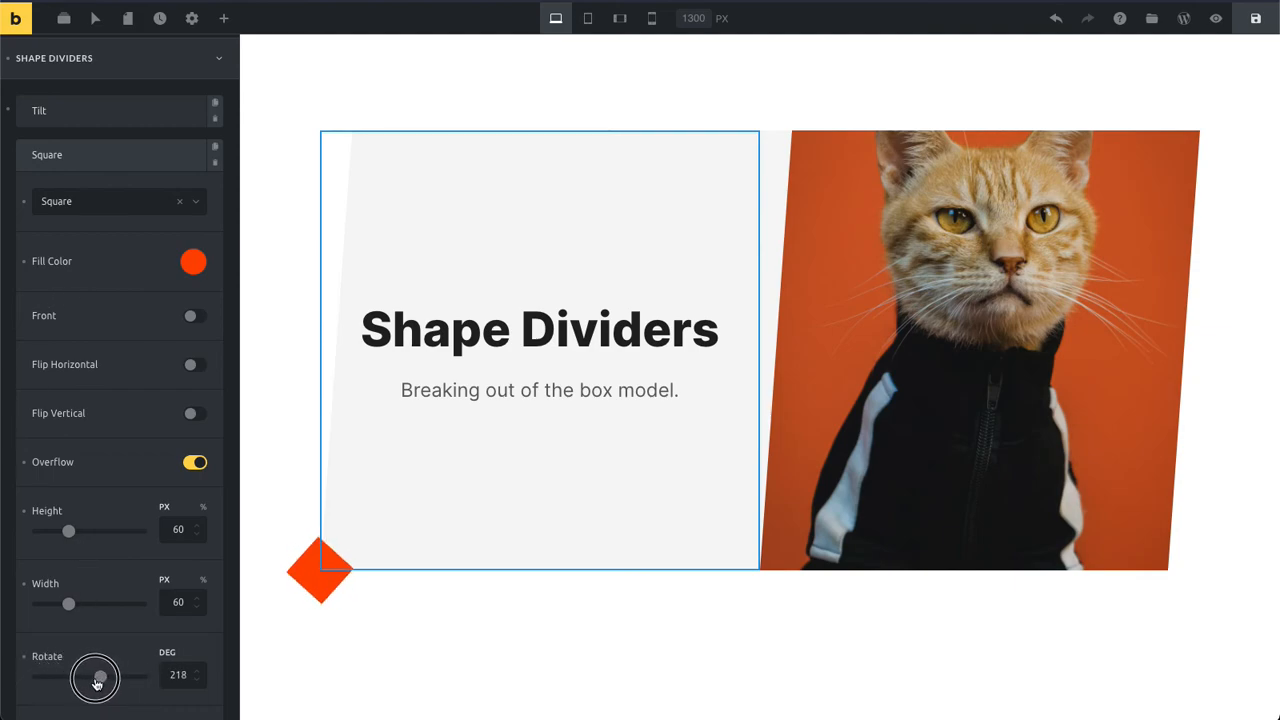
{"action": "left_click_drag", "start_coordinate": [96, 677], "coordinate": [51, 677]}
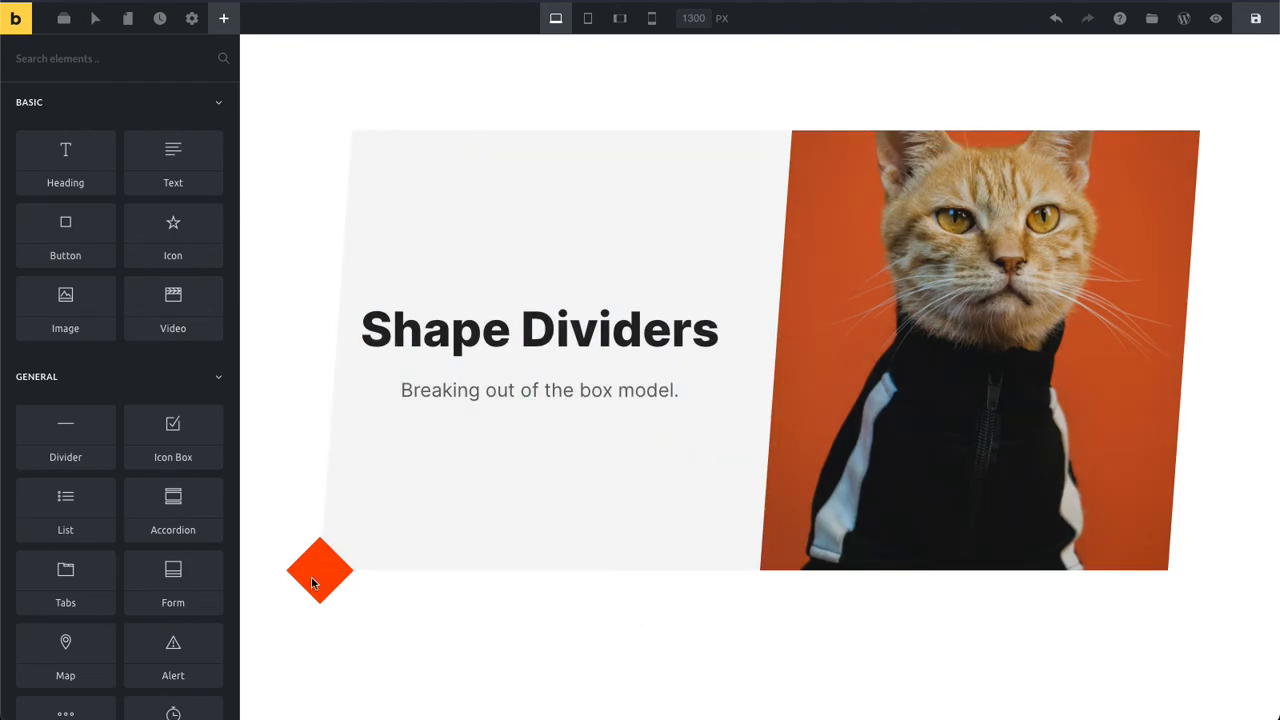
{"action": "mouse_move", "coordinate": [735, 625]}
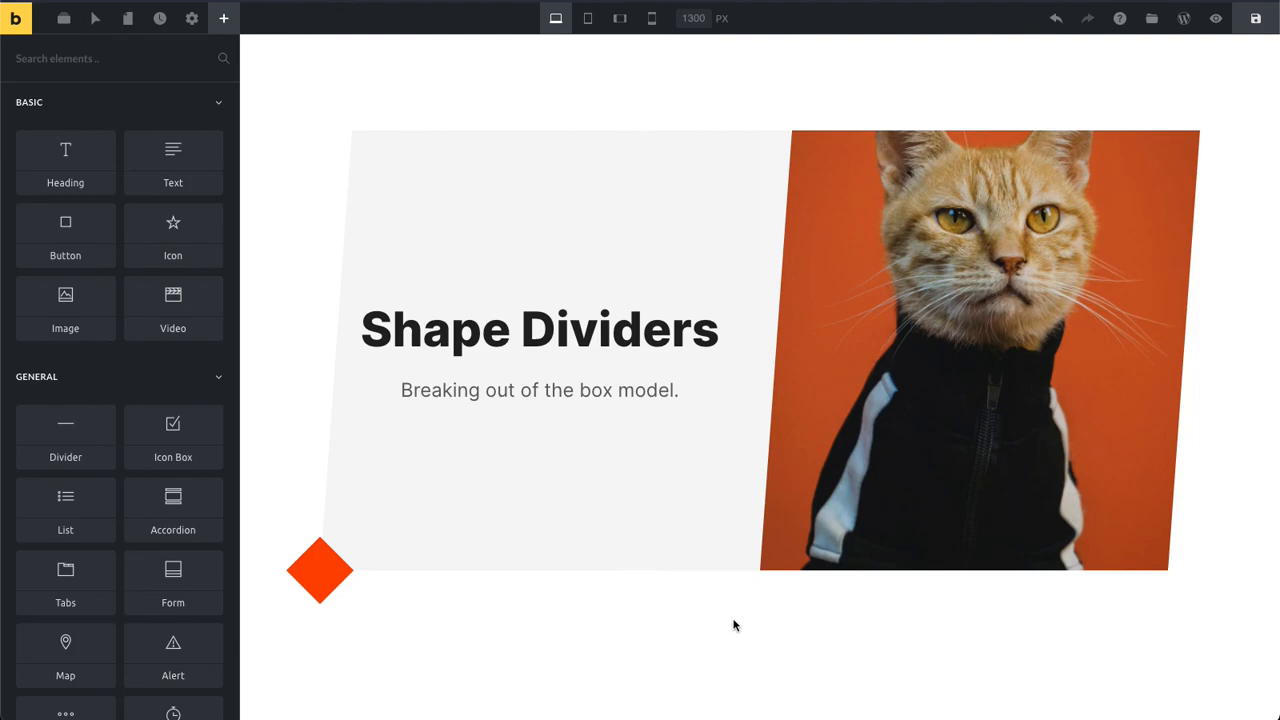
{"action": "left_click", "coordinate": [320, 570]}
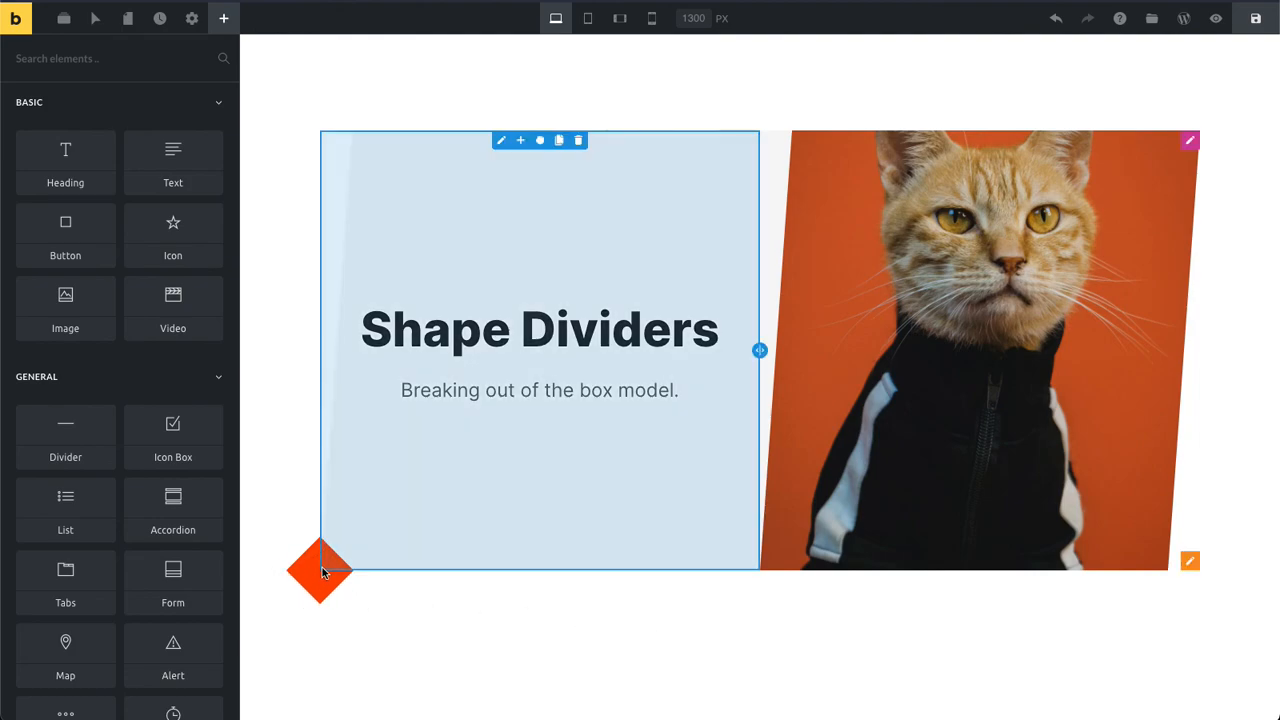